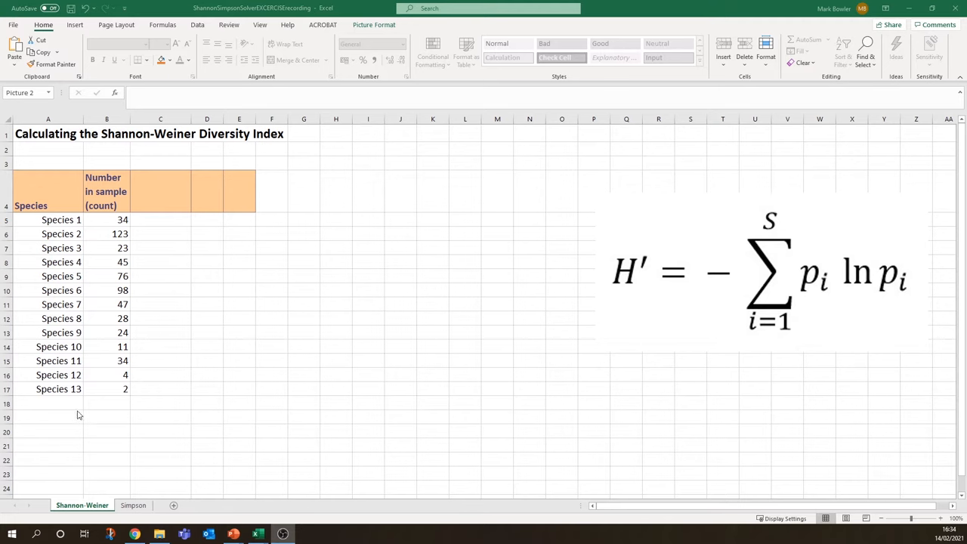
{"action": "mouse_move", "coordinate": [42, 236]}
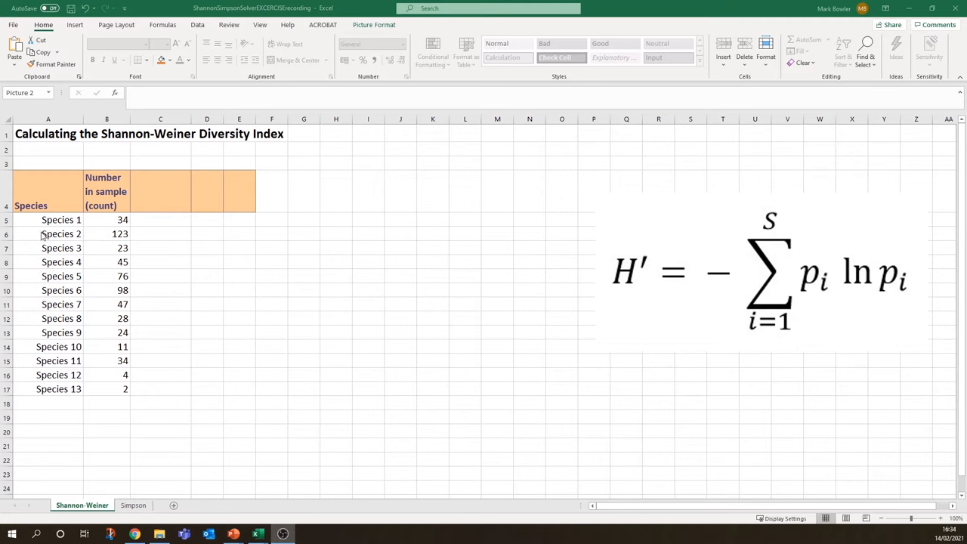
{"action": "mouse_move", "coordinate": [56, 226]}
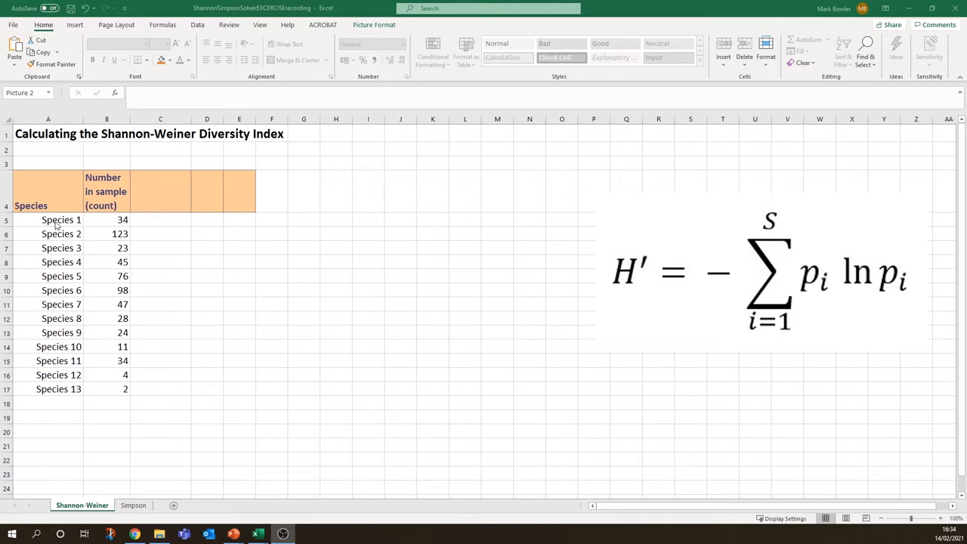
{"action": "mouse_move", "coordinate": [138, 229]}
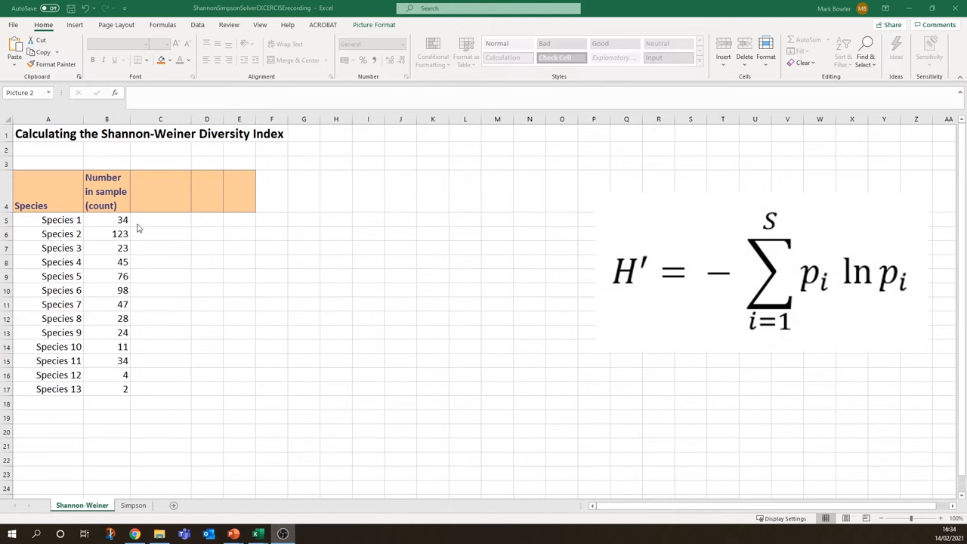
{"action": "mouse_move", "coordinate": [126, 266]}
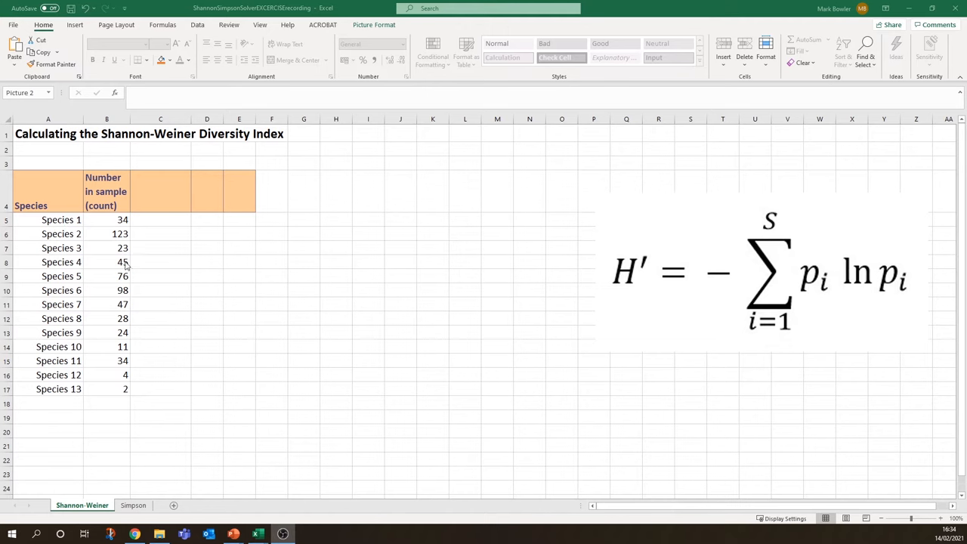
{"action": "mouse_move", "coordinate": [121, 220]}
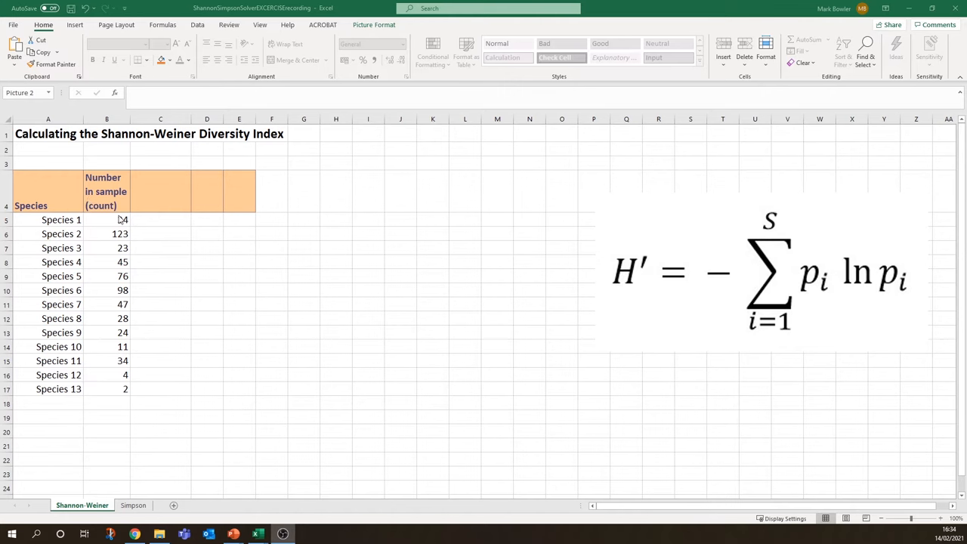
Step: Total the thirteen species counts in B18 with AutoSum, giving 549
{"action": "type", "text": "34"}
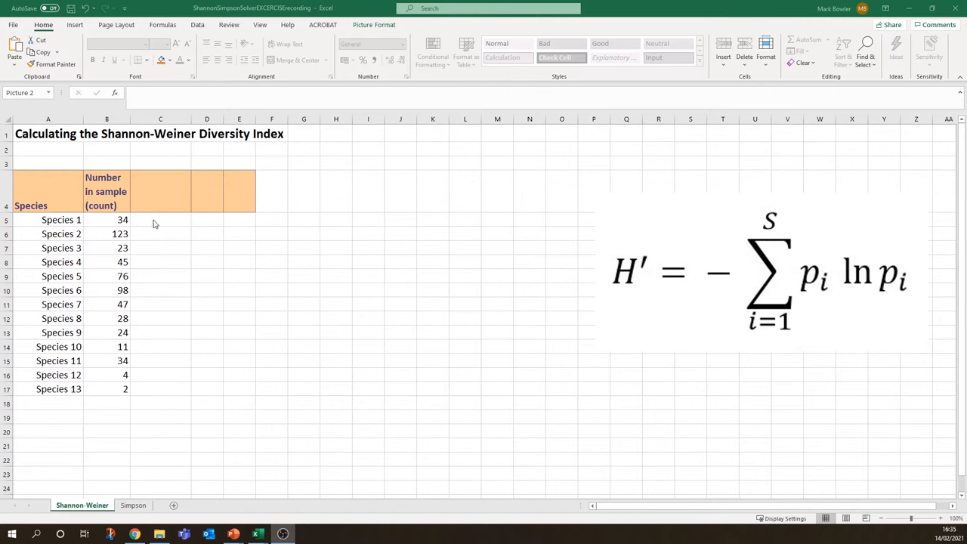
{"action": "mouse_move", "coordinate": [660, 308]}
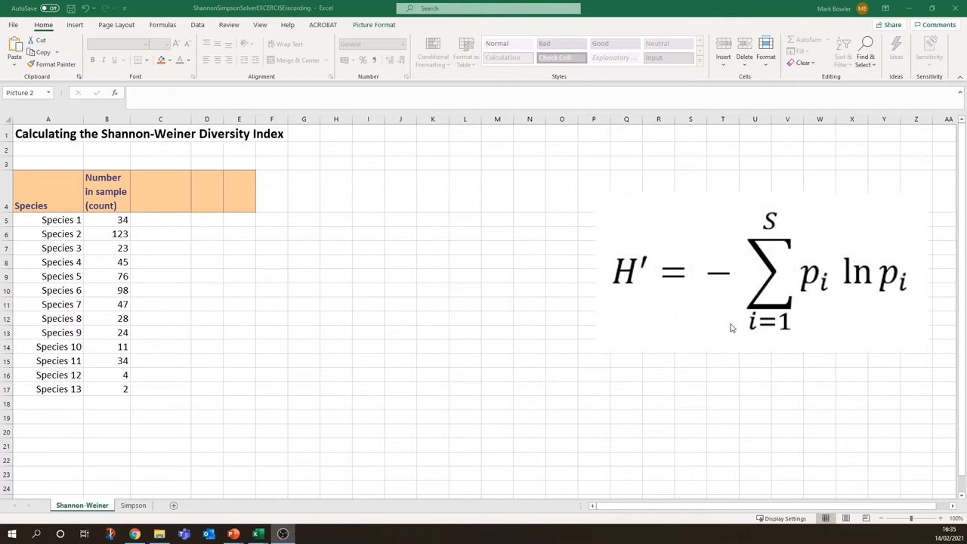
{"action": "left_click", "coordinate": [756, 272]}
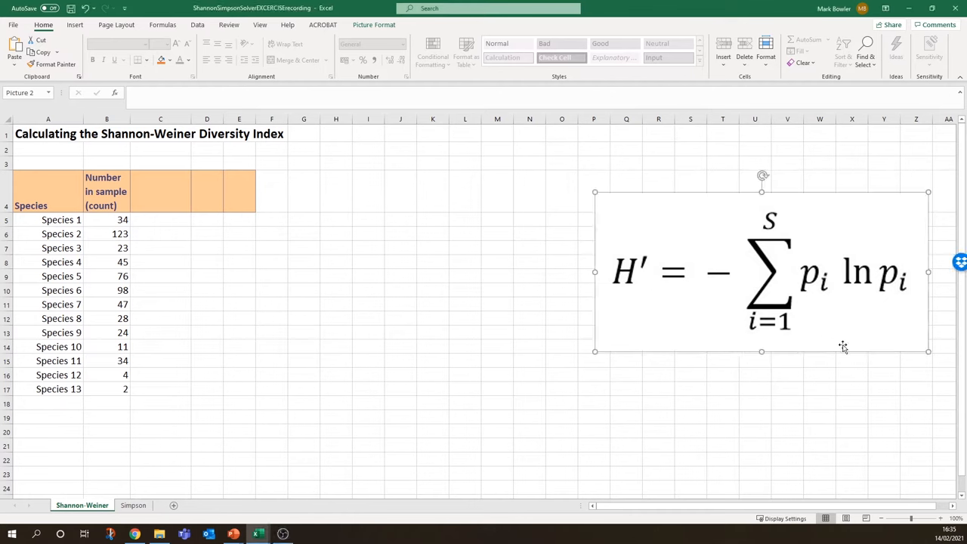
{"action": "mouse_move", "coordinate": [623, 274]}
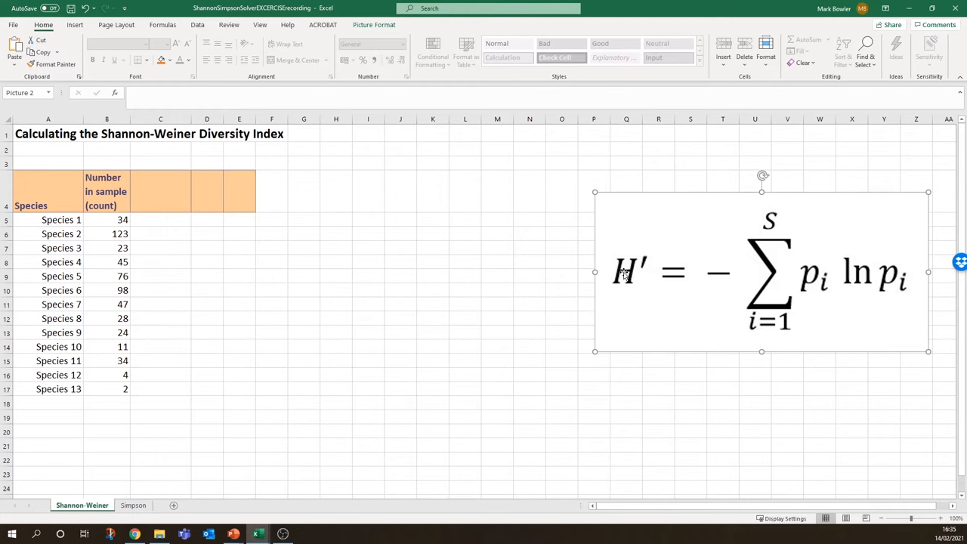
{"action": "mouse_move", "coordinate": [660, 272]}
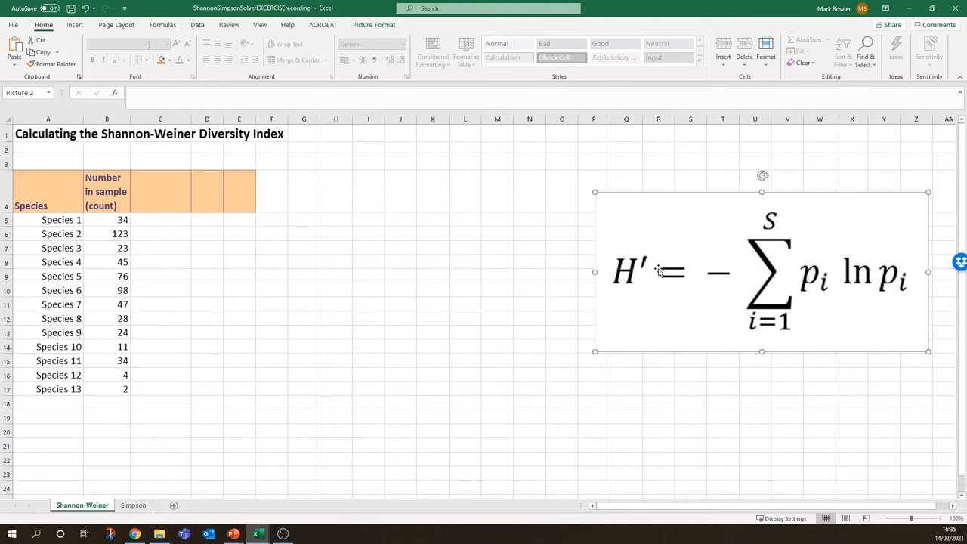
{"action": "mouse_move", "coordinate": [769, 217]}
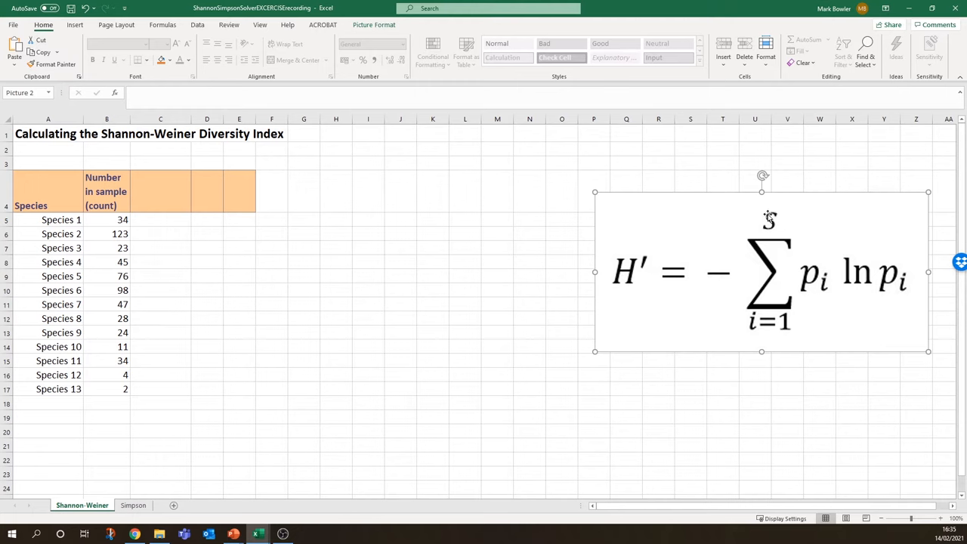
{"action": "mouse_move", "coordinate": [788, 273]}
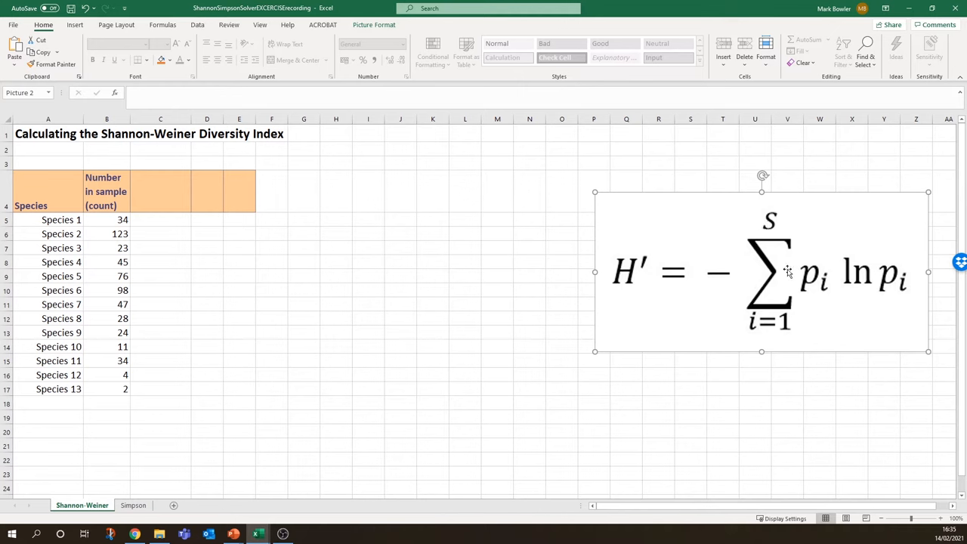
{"action": "mouse_move", "coordinate": [788, 272]}
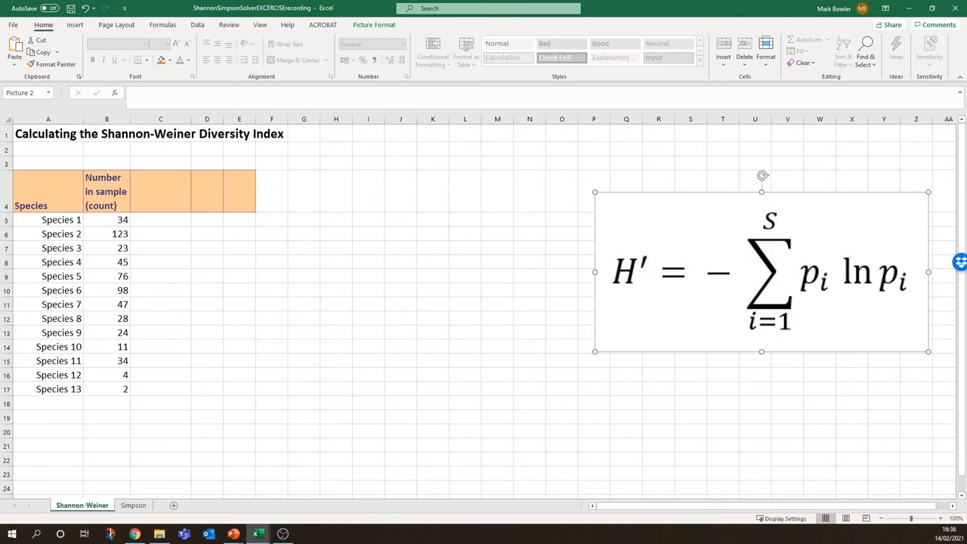
{"action": "mouse_move", "coordinate": [798, 266]}
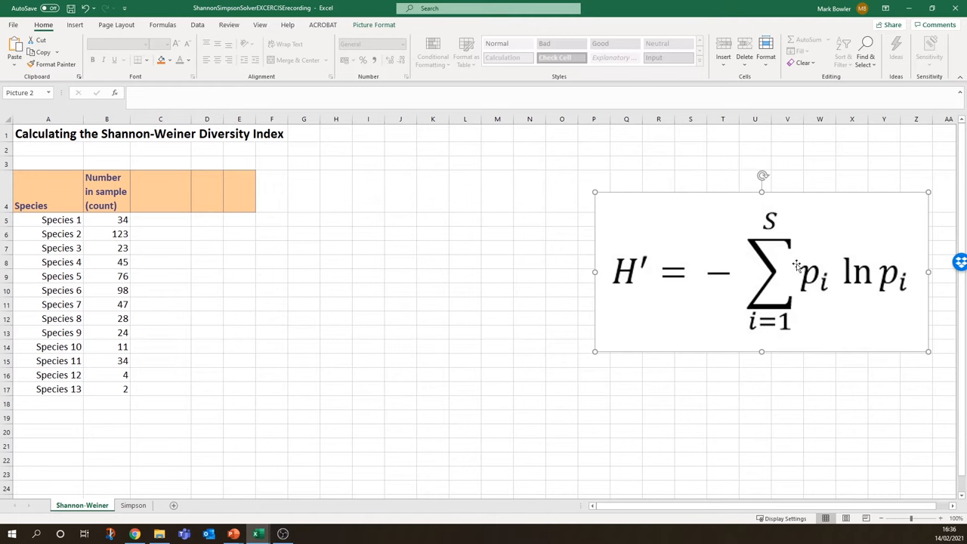
{"action": "mouse_move", "coordinate": [793, 337]}
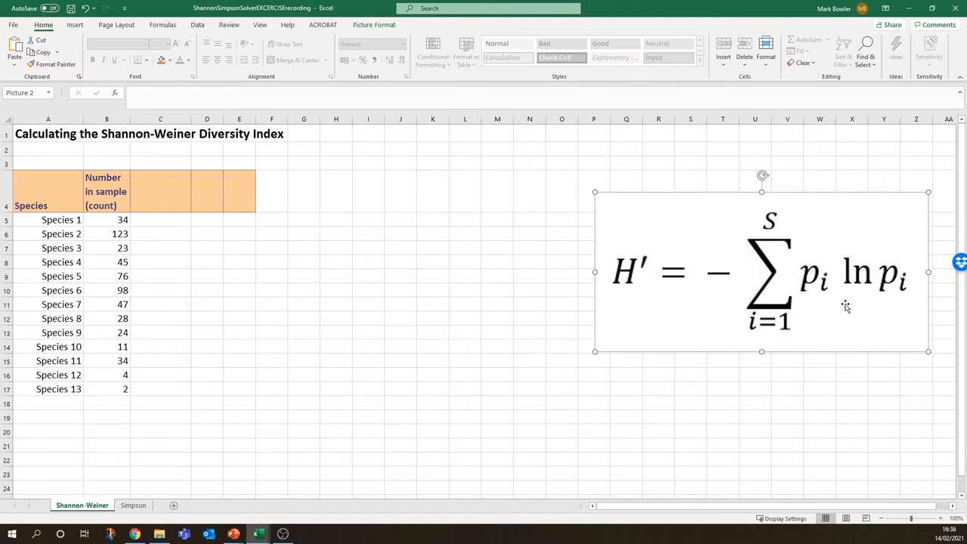
{"action": "mouse_move", "coordinate": [887, 289]}
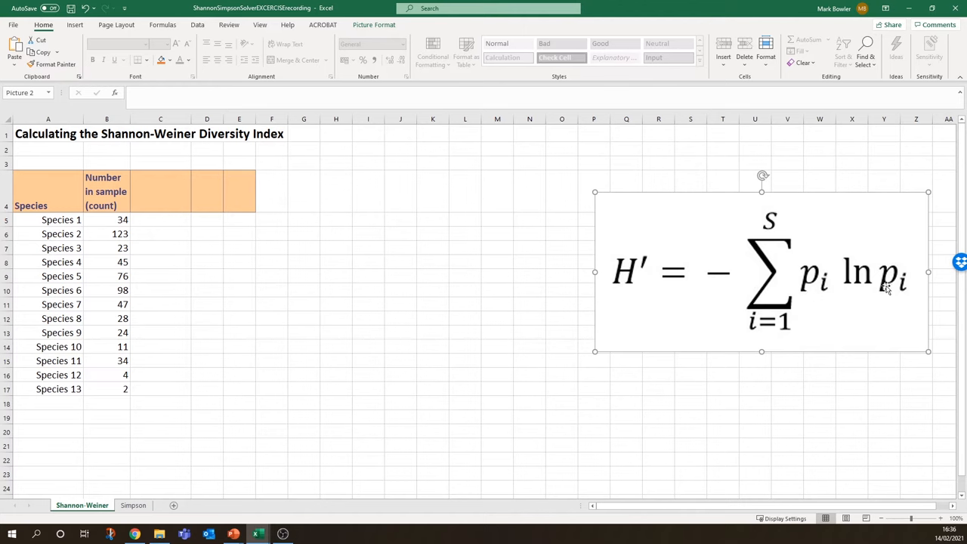
{"action": "mouse_move", "coordinate": [906, 297]}
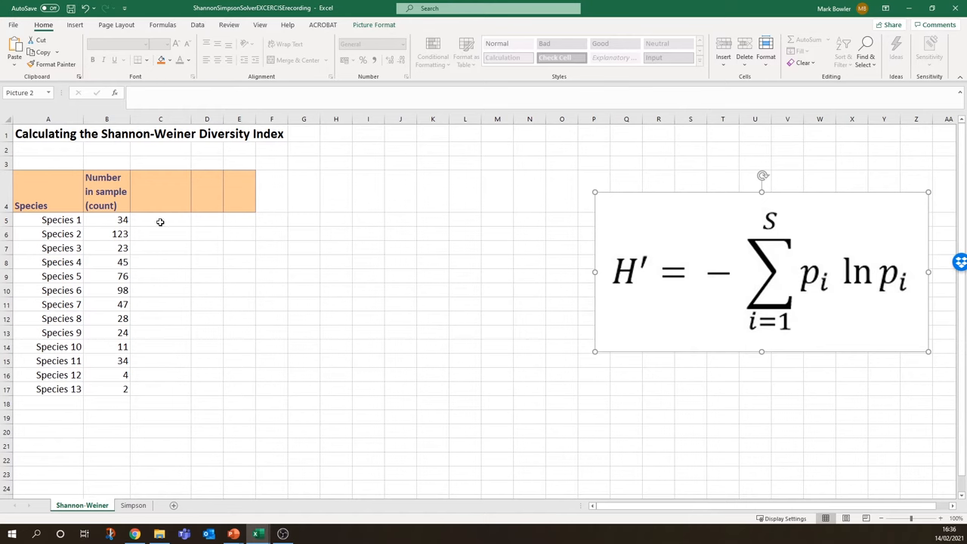
{"action": "mouse_move", "coordinate": [128, 400]}
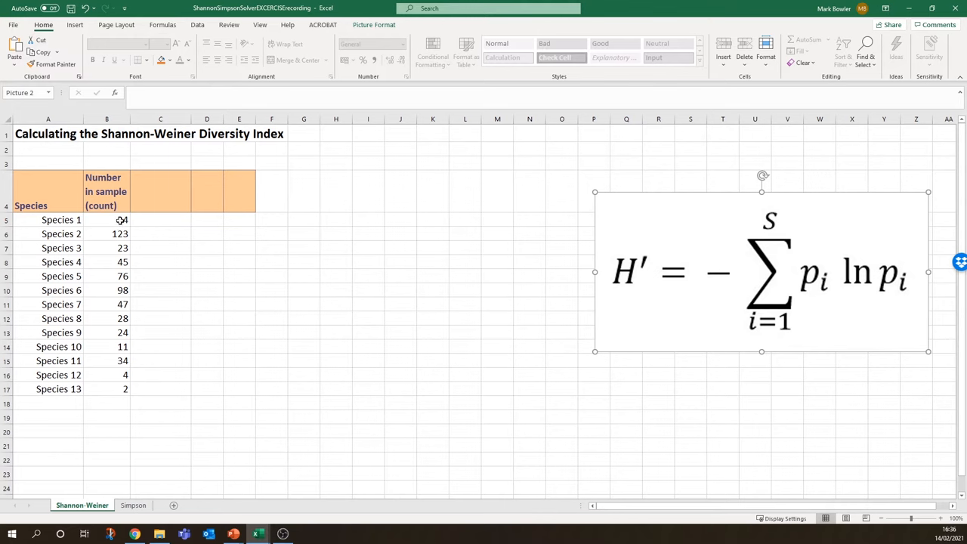
{"action": "left_click_drag", "start_coordinate": [105, 219], "coordinate": [106, 389]}
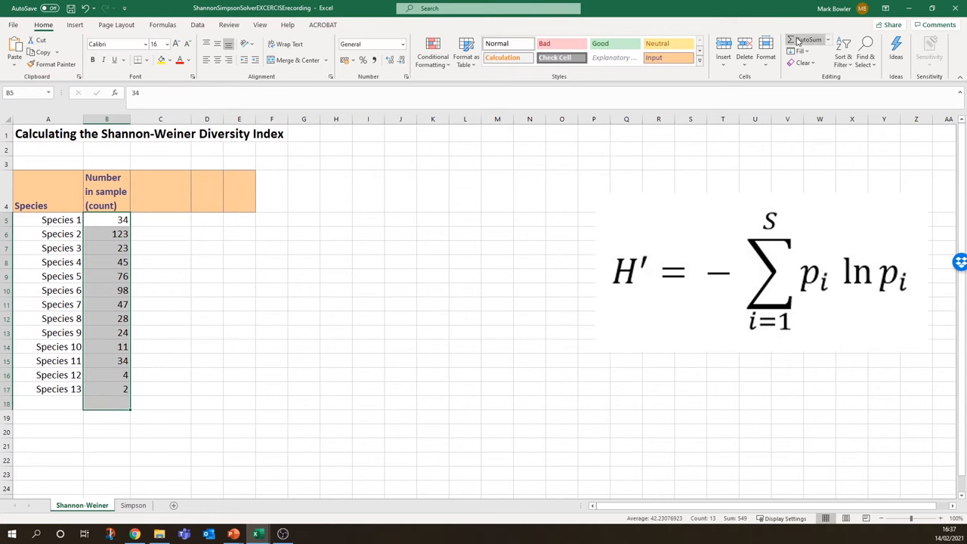
{"action": "mouse_move", "coordinate": [809, 39]}
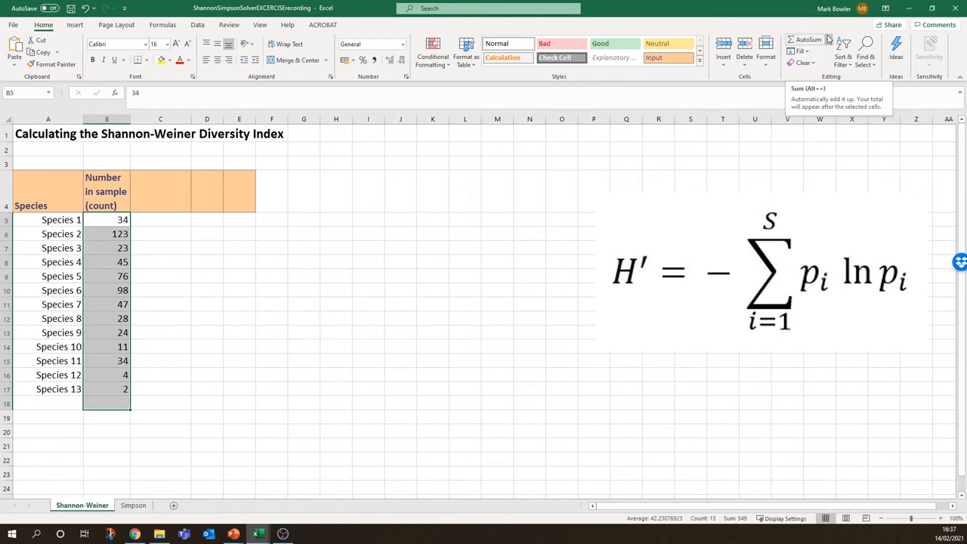
{"action": "left_click", "coordinate": [829, 39]}
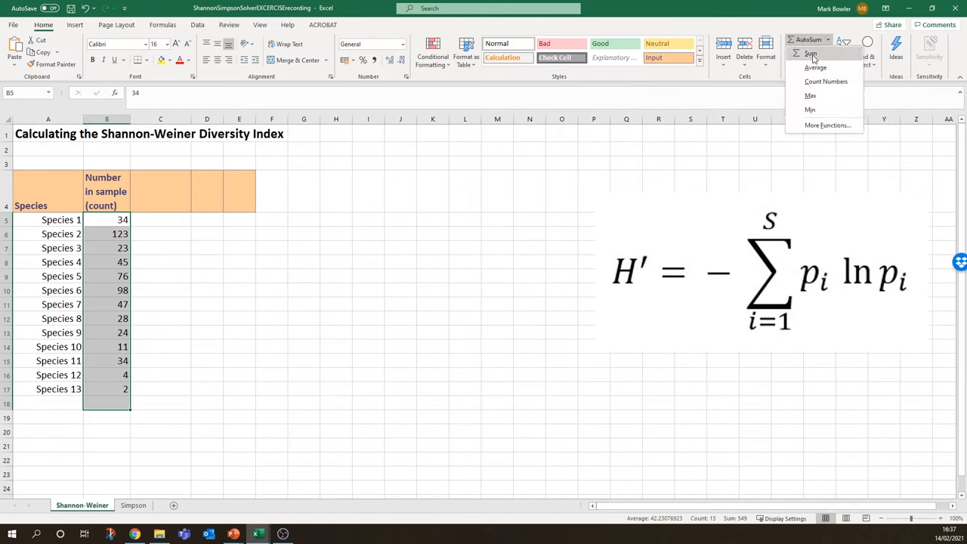
{"action": "left_click", "coordinate": [811, 53]}
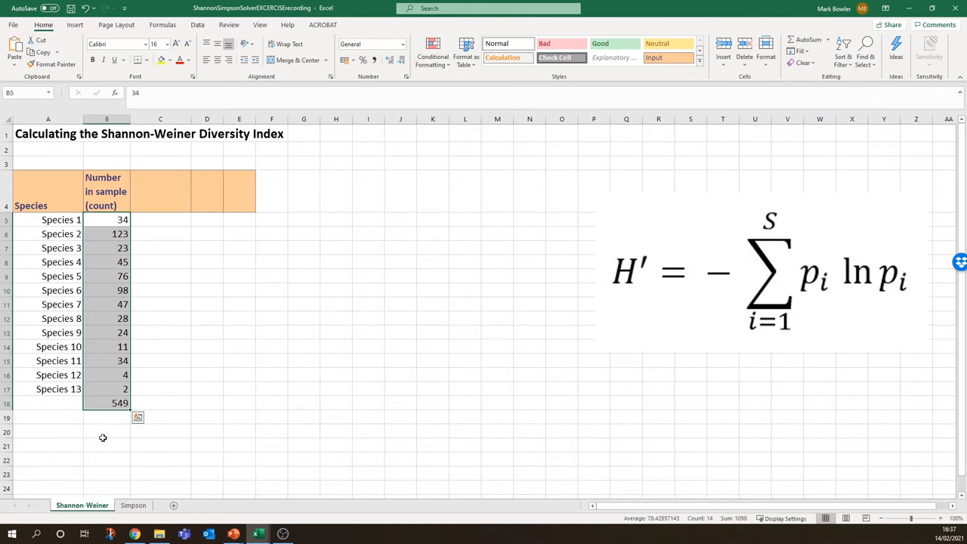
{"action": "mouse_move", "coordinate": [121, 416]}
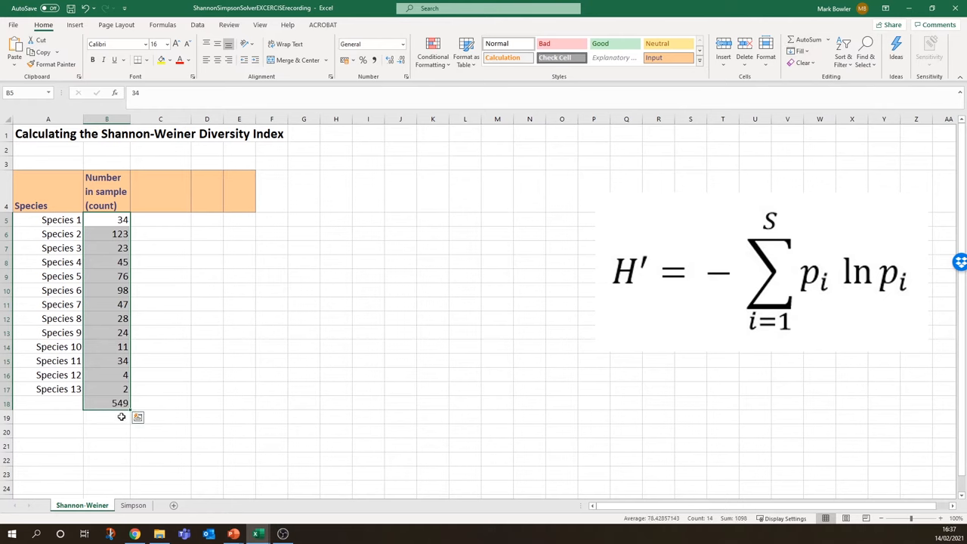
{"action": "left_click", "coordinate": [106, 403]}
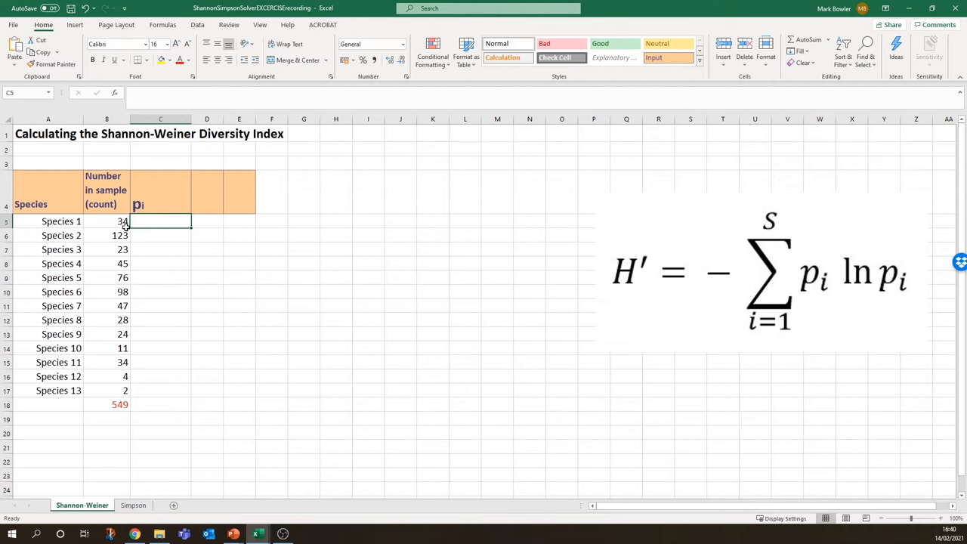
{"action": "mouse_move", "coordinate": [136, 375]}
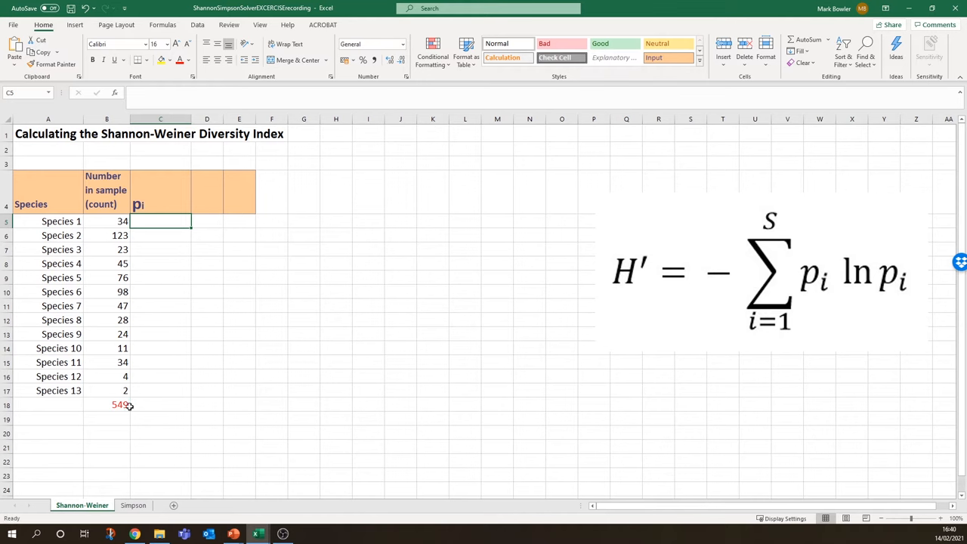
{"action": "mouse_move", "coordinate": [151, 244]}
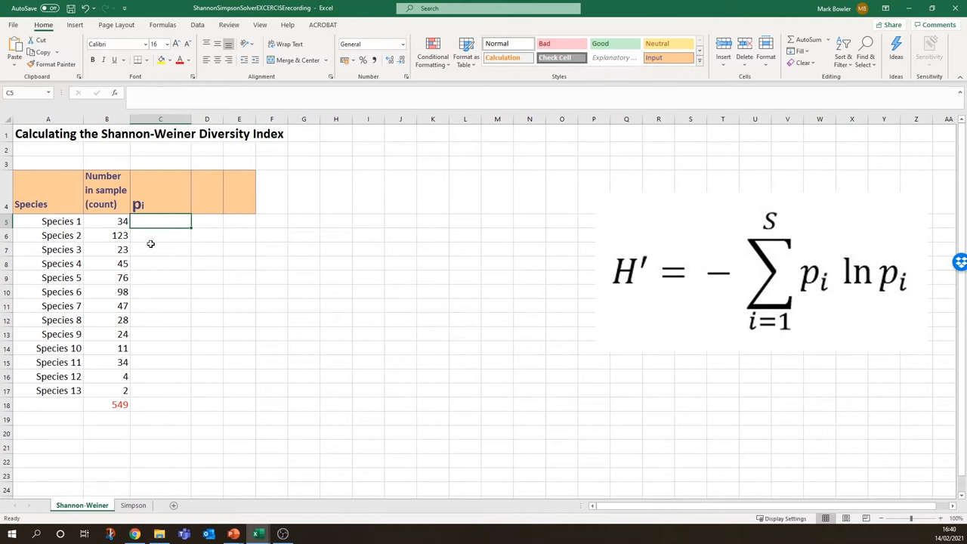
{"action": "mouse_move", "coordinate": [156, 232]}
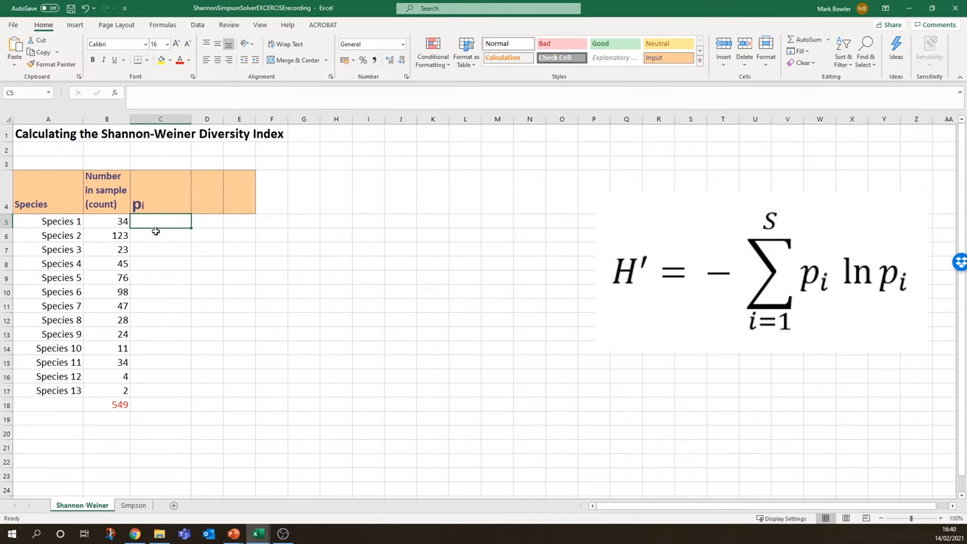
Step: Enter =B5/B18 in C5, giving Species 1's proportion 0.06193078
{"action": "type", "text": "="}
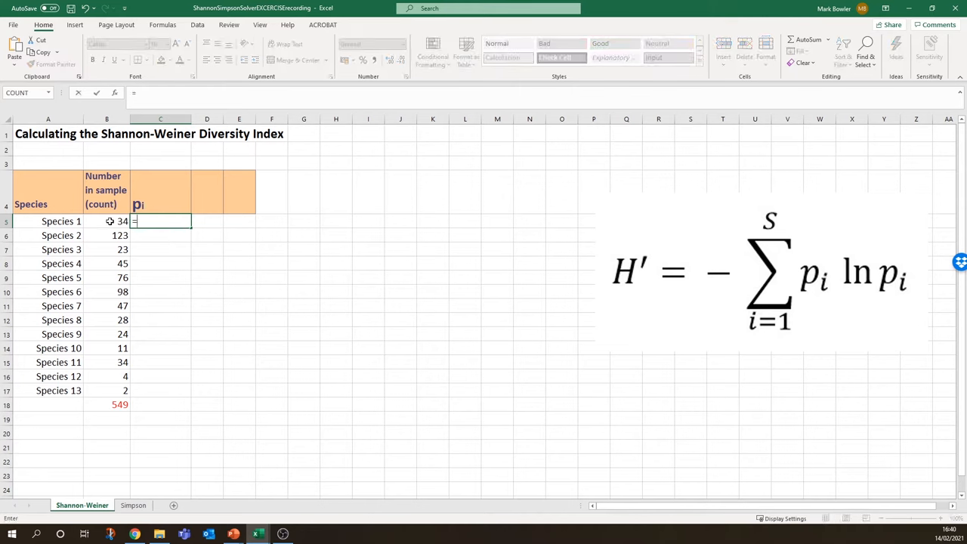
{"action": "left_click", "coordinate": [106, 221]}
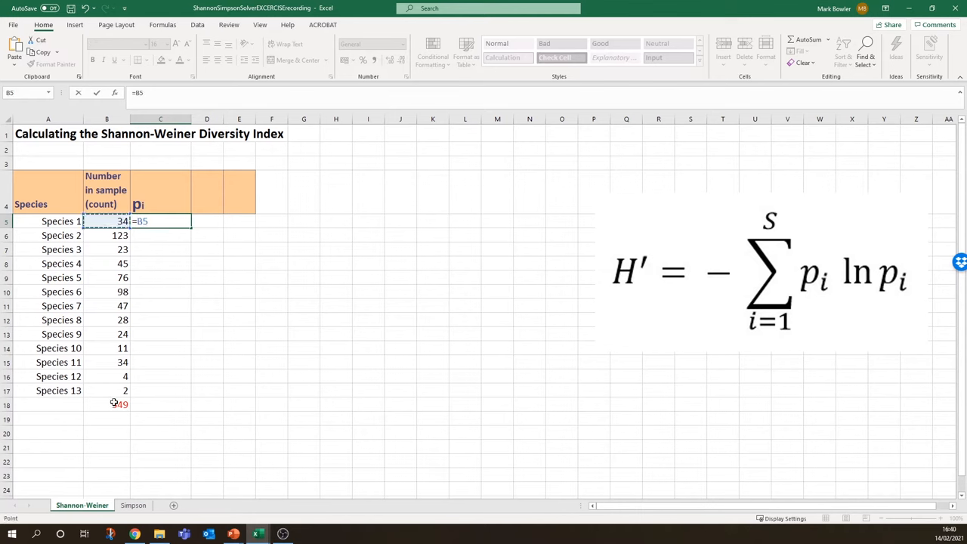
{"action": "type", "text": "/"}
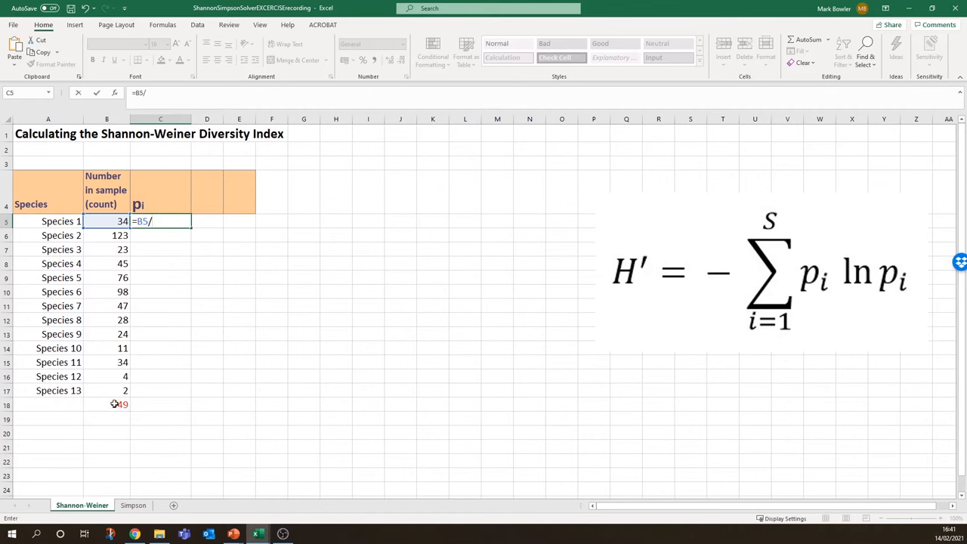
{"action": "left_click", "coordinate": [107, 404]}
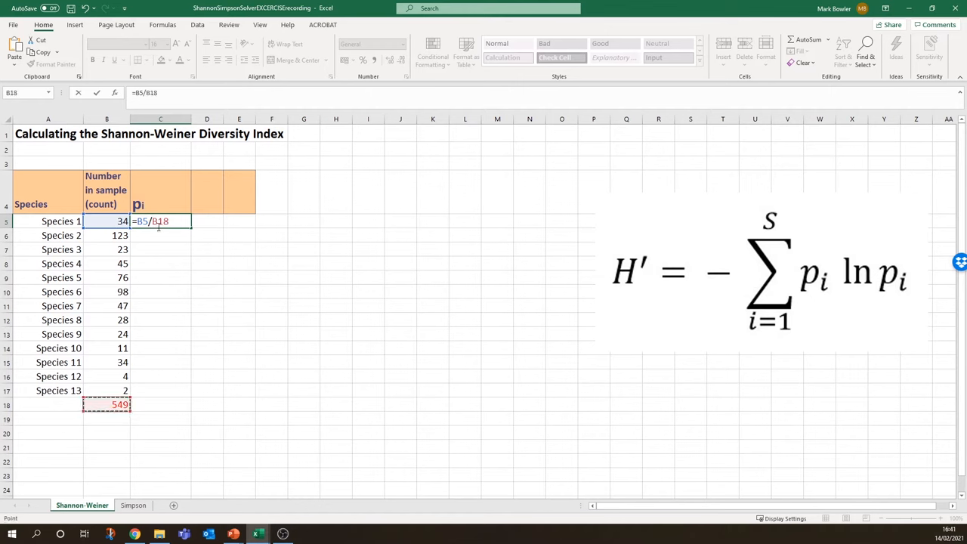
{"action": "mouse_move", "coordinate": [149, 345]}
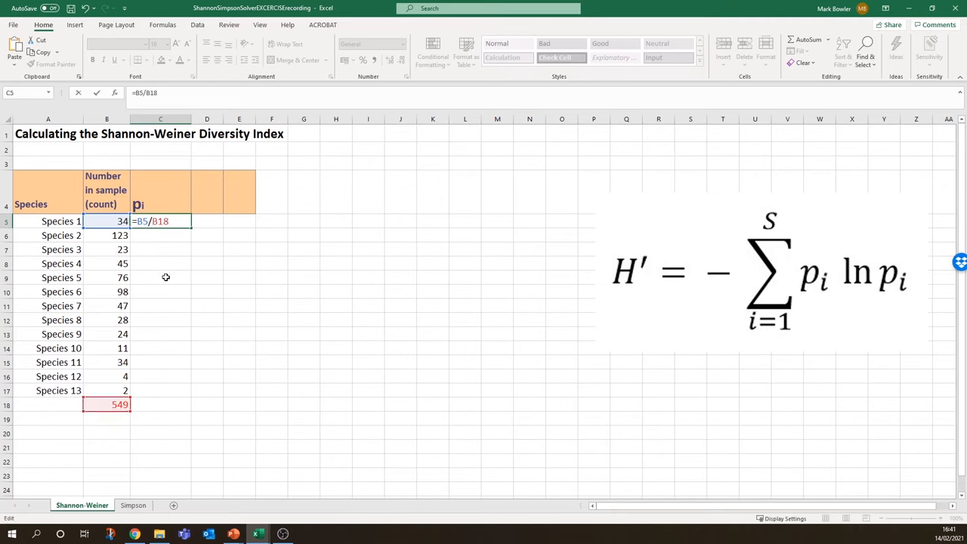
{"action": "key", "text": "f4"}
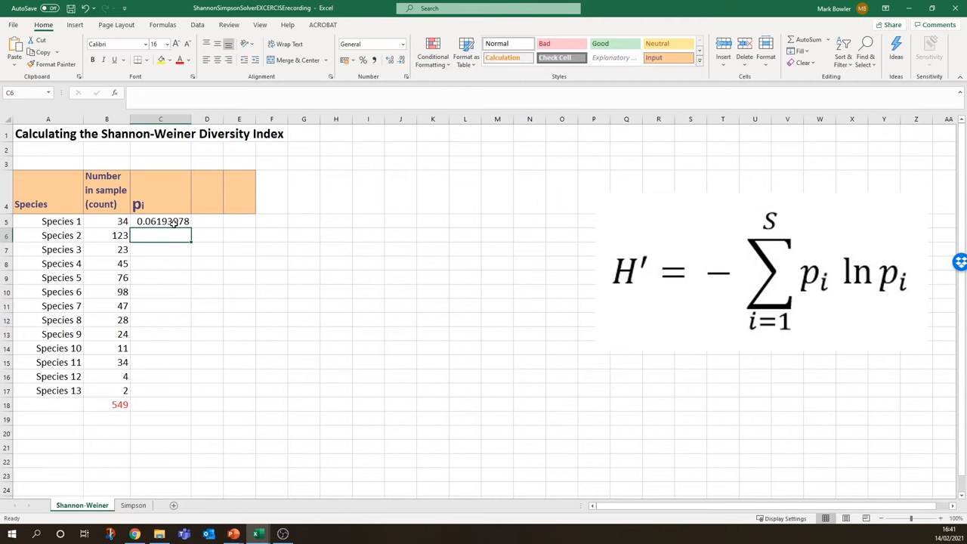
Step: Fill the proportion formula from C5 down to C17 for all thirteen species
{"action": "left_click", "coordinate": [160, 221]}
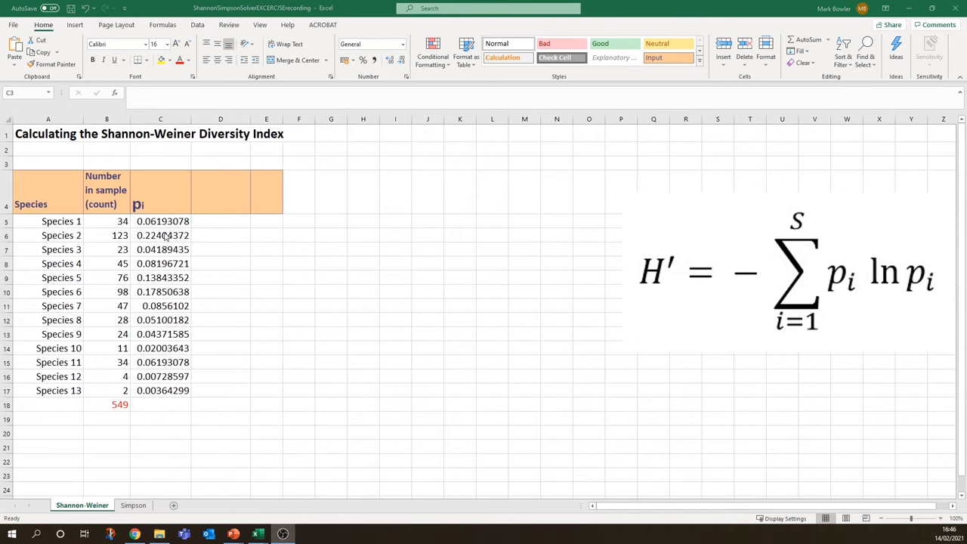
Step: Type the text label =B5/$B$18 into C3 above the p_i column
{"action": "left_click", "coordinate": [160, 164]}
{"action": "type", "text": "'"}
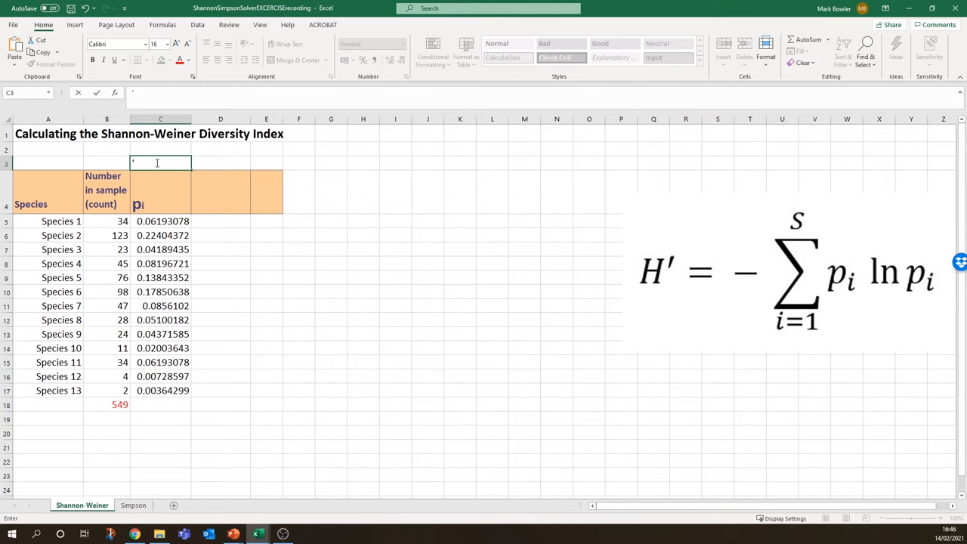
{"action": "type", "text": "="}
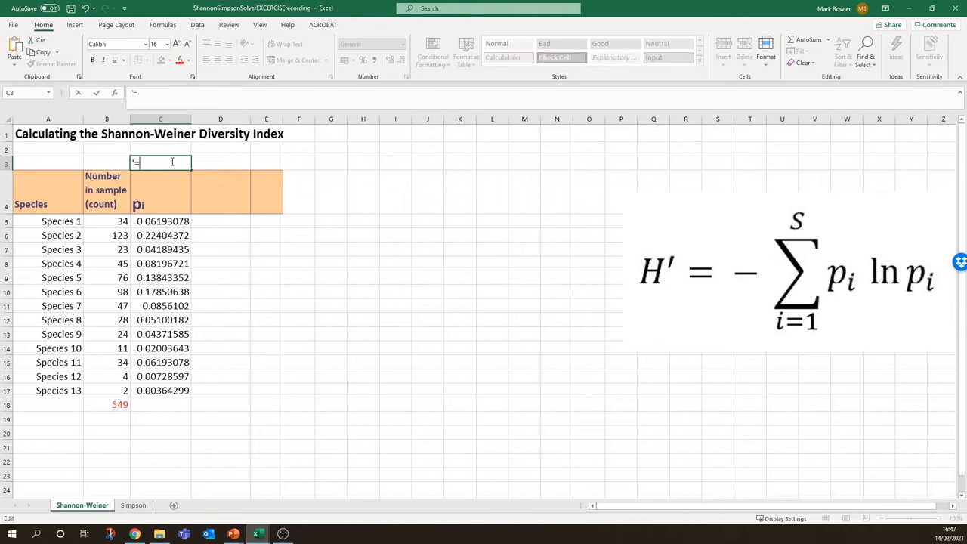
{"action": "type", "text": "B"}
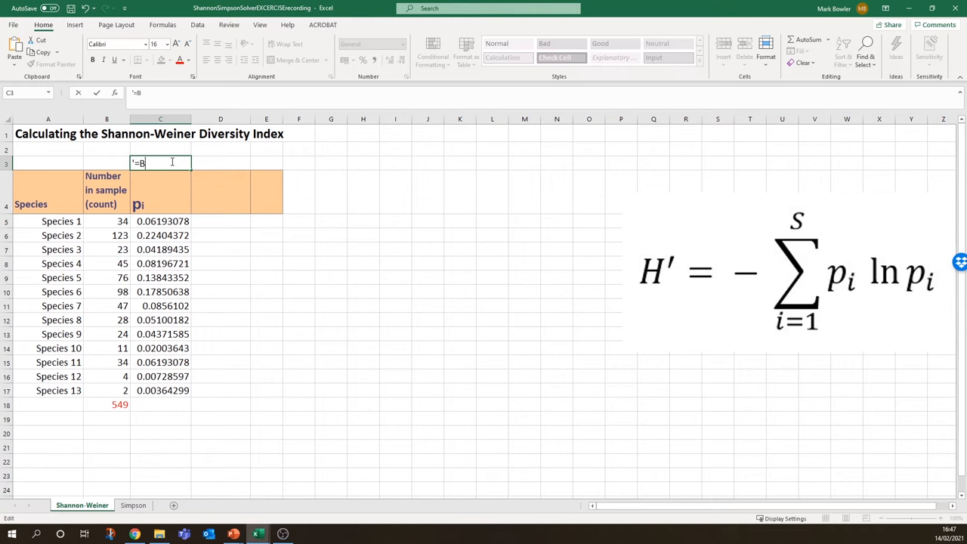
{"action": "type", "text": "5"}
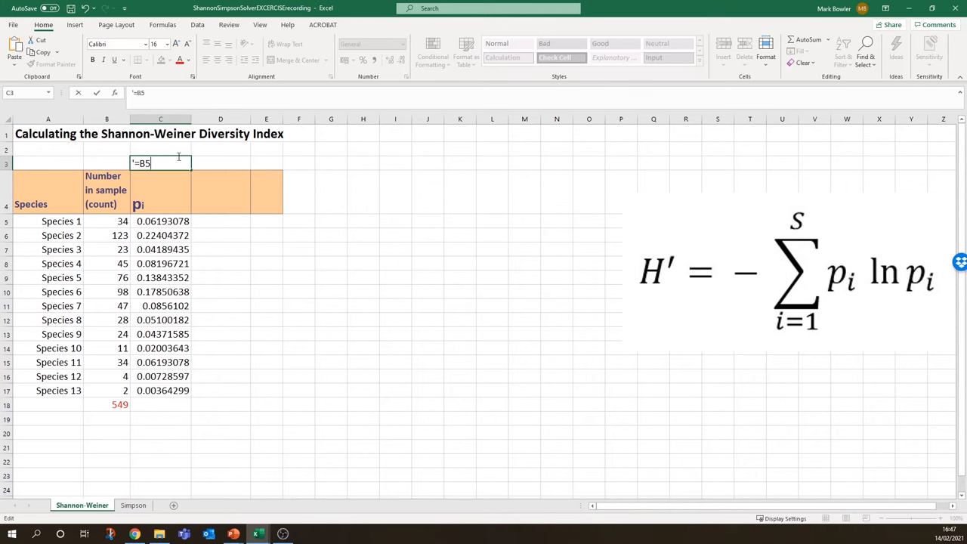
{"action": "type", "text": "/"}
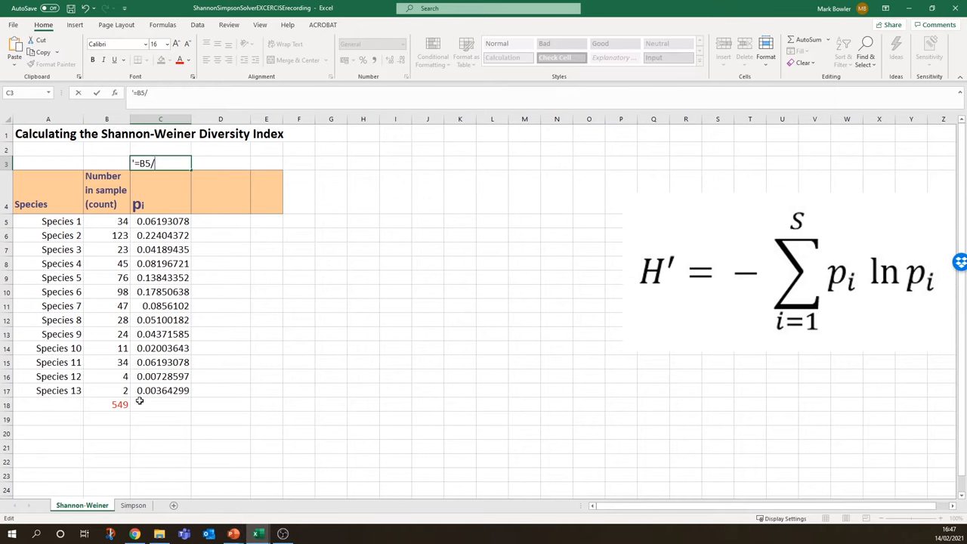
{"action": "type", "text": "$"}
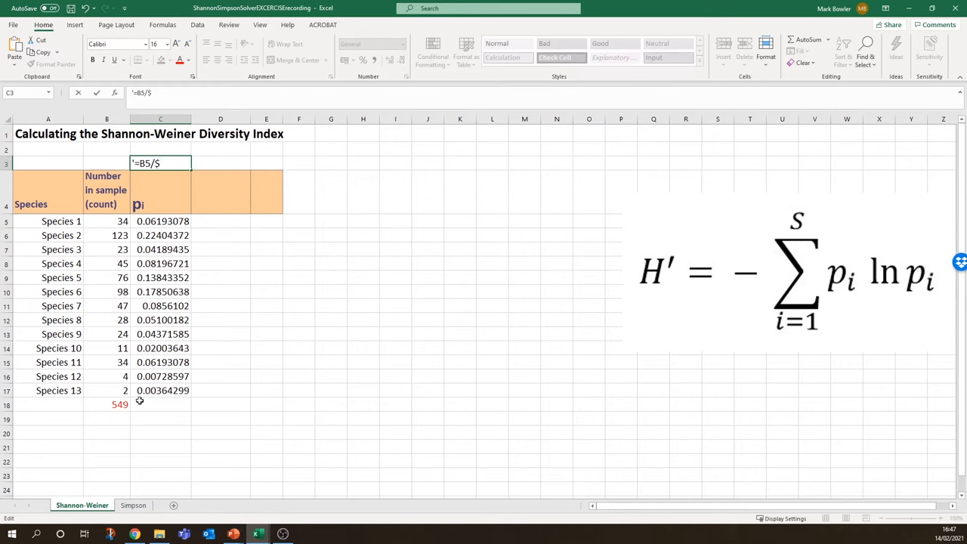
{"action": "type", "text": "B"}
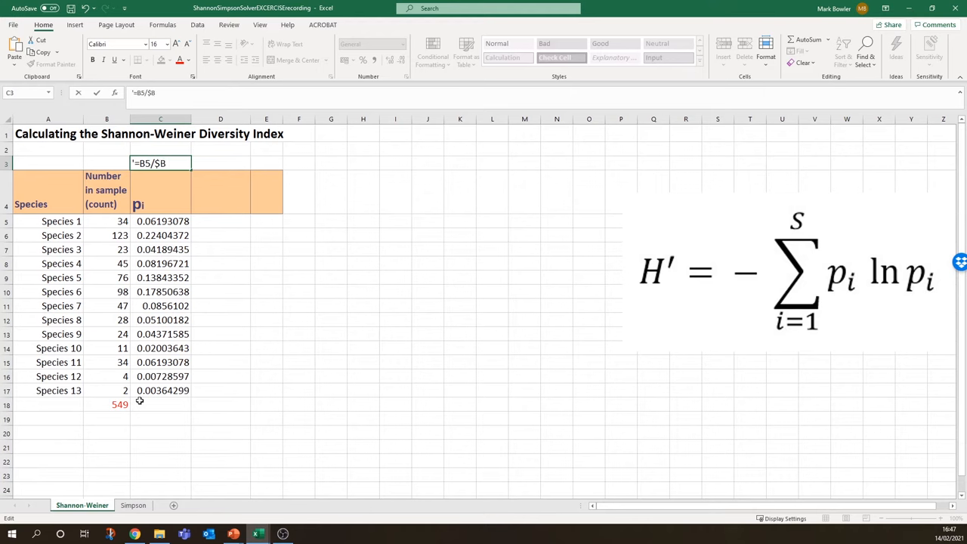
{"action": "type", "text": "$18"}
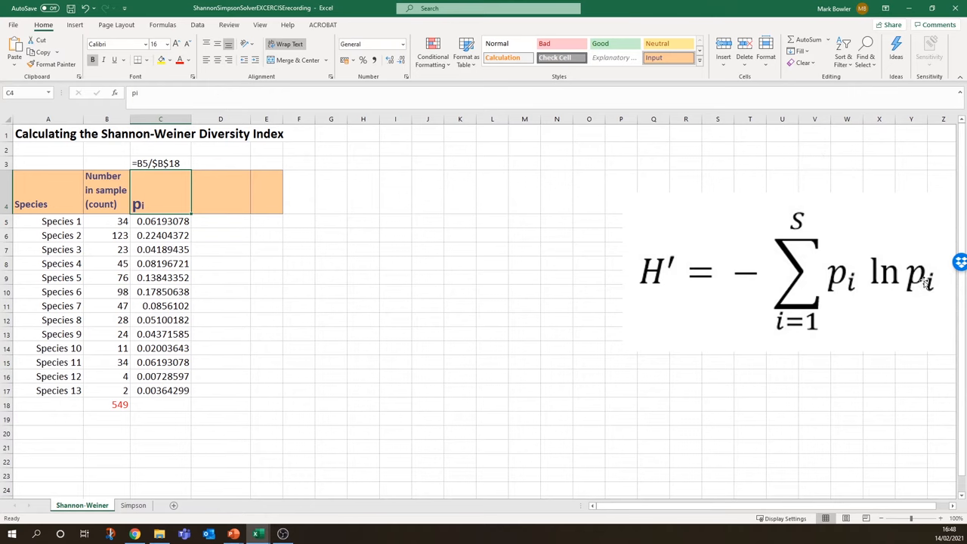
{"action": "mouse_move", "coordinate": [896, 297]}
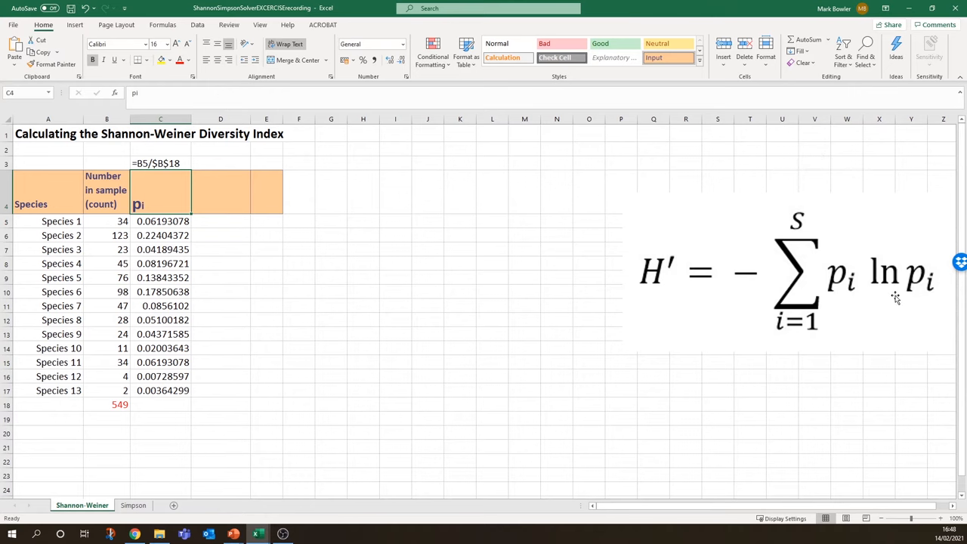
{"action": "mouse_move", "coordinate": [896, 295]}
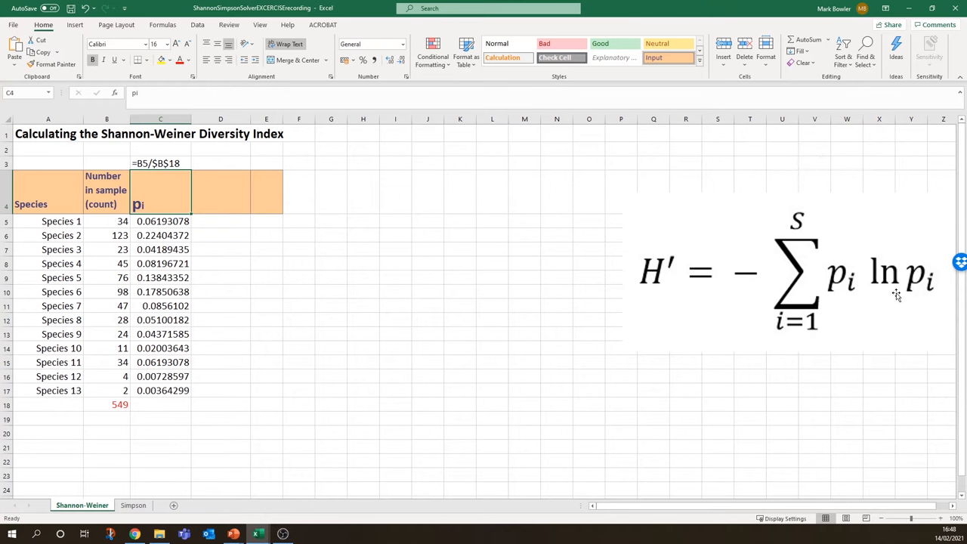
Step: Head column D 'ln pi' and enter =LN(C5) in D5, giving -2.7817379
{"action": "left_click", "coordinate": [222, 192]}
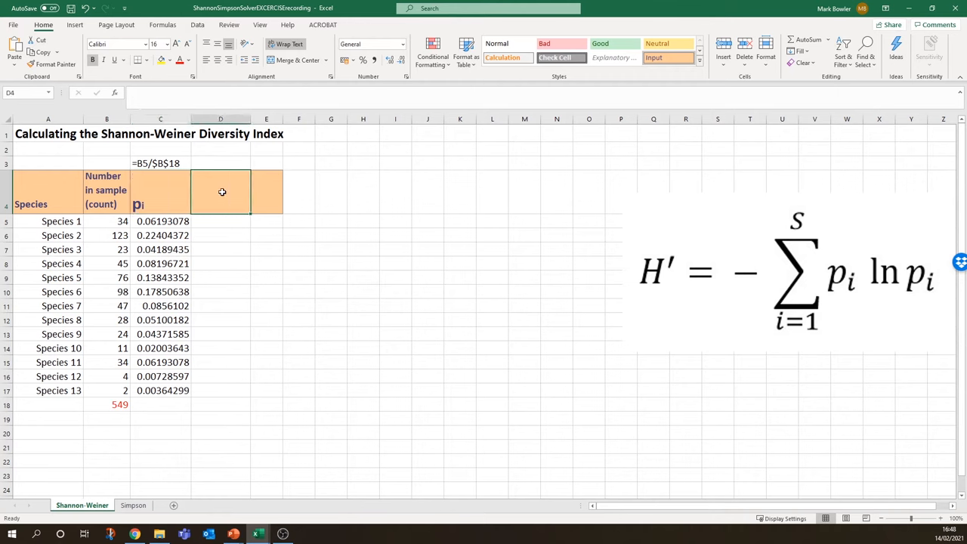
{"action": "type", "text": "ln pi"}
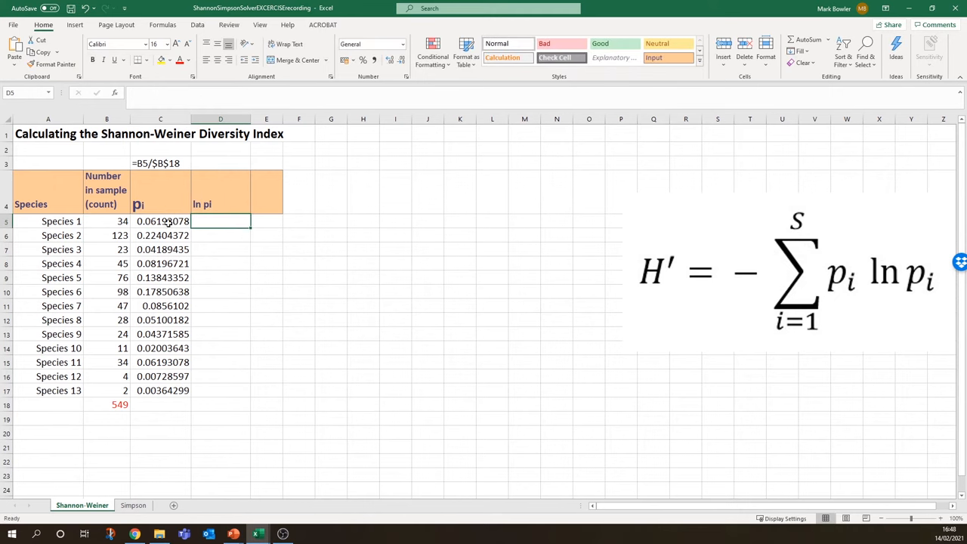
{"action": "type", "text": "="}
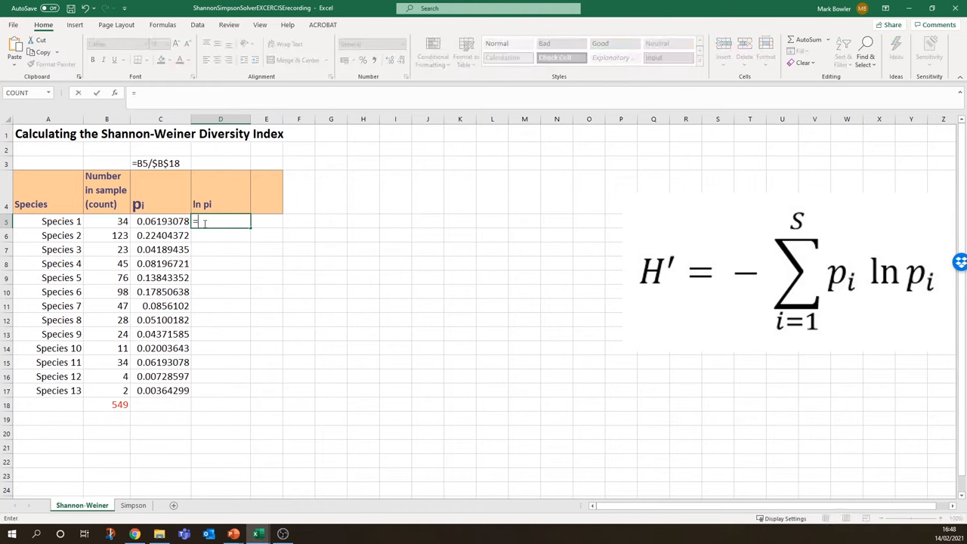
{"action": "mouse_move", "coordinate": [193, 272]}
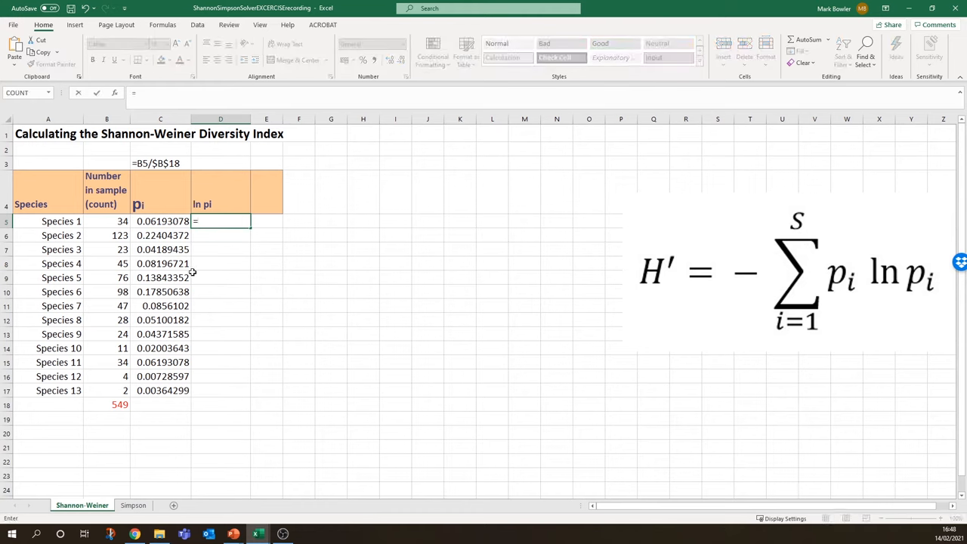
{"action": "type", "text": "L"}
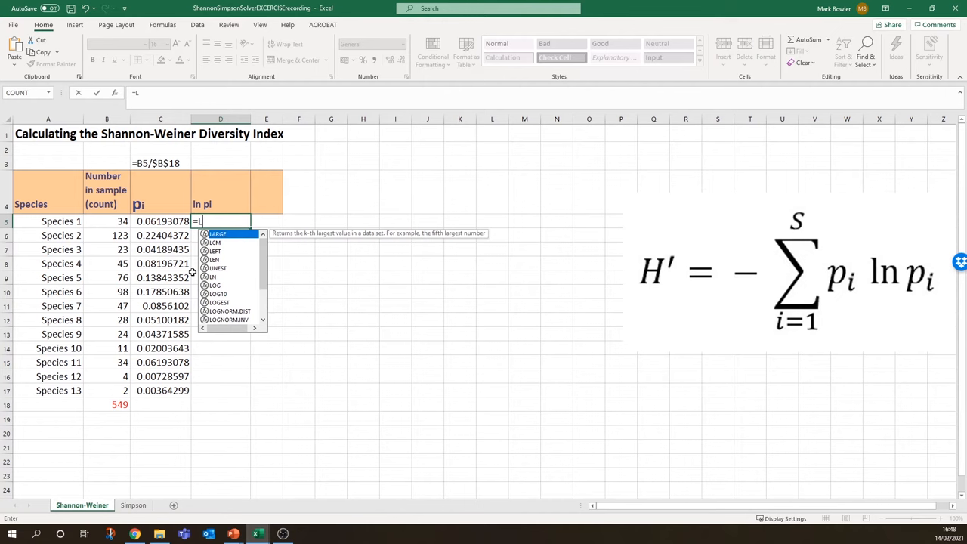
{"action": "type", "text": "N"}
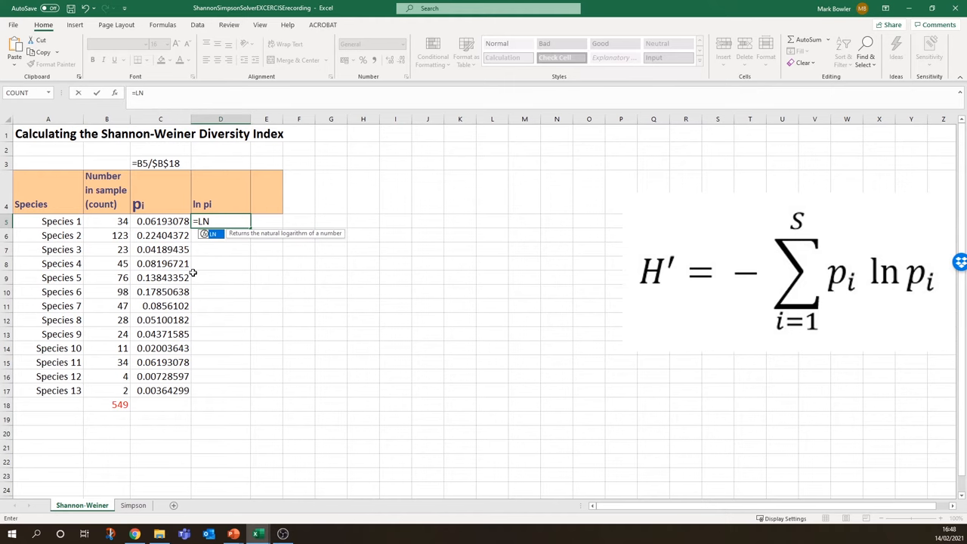
{"action": "left_click", "coordinate": [160, 221]}
{"action": "type", "text": "'"}
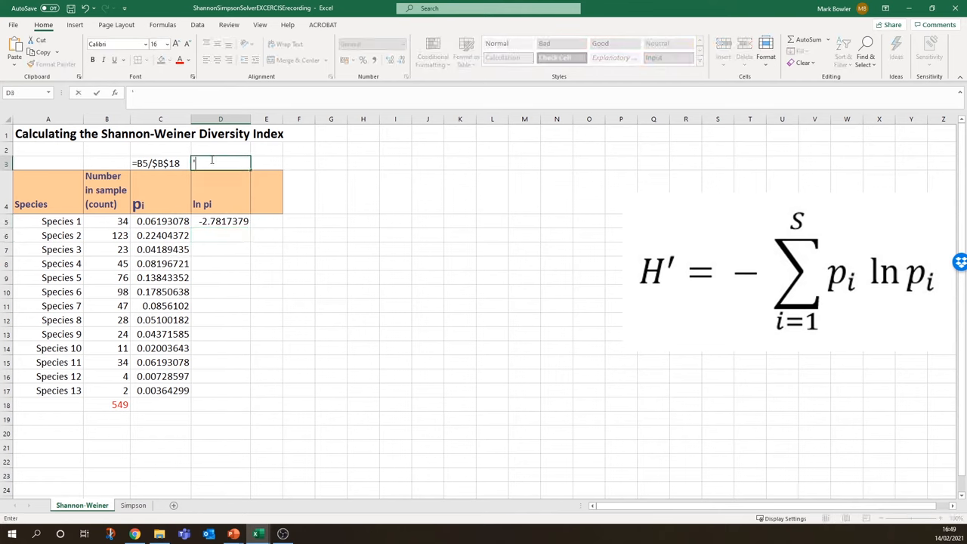
Step: Add =LN(C5) as a text label in D3 above the column
{"action": "type", "text": "="}
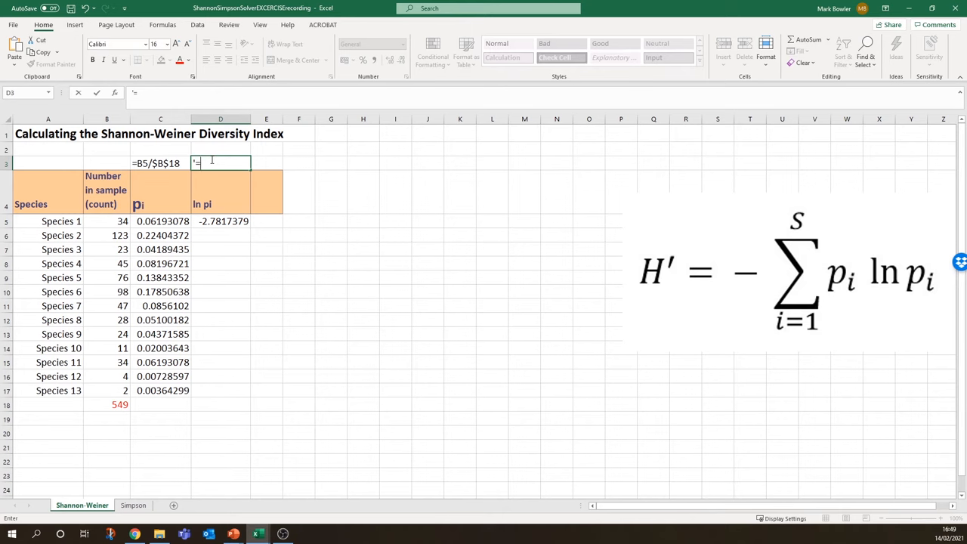
{"action": "type", "text": "LN"}
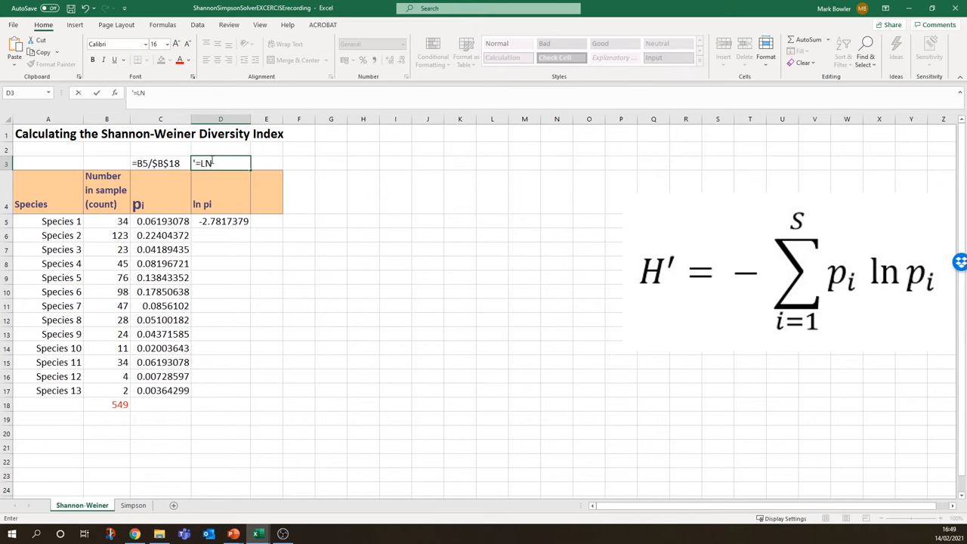
{"action": "type", "text": "(C5"}
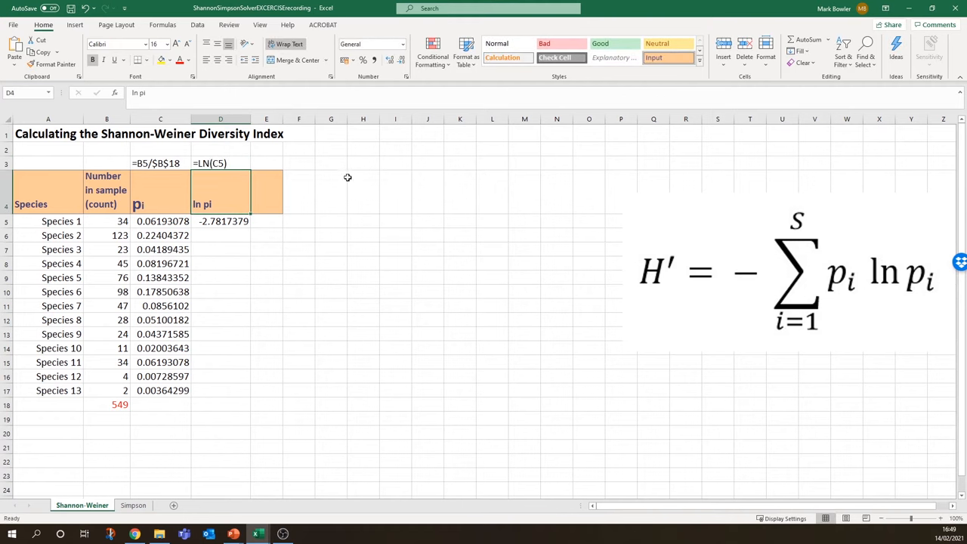
{"action": "mouse_move", "coordinate": [890, 292]}
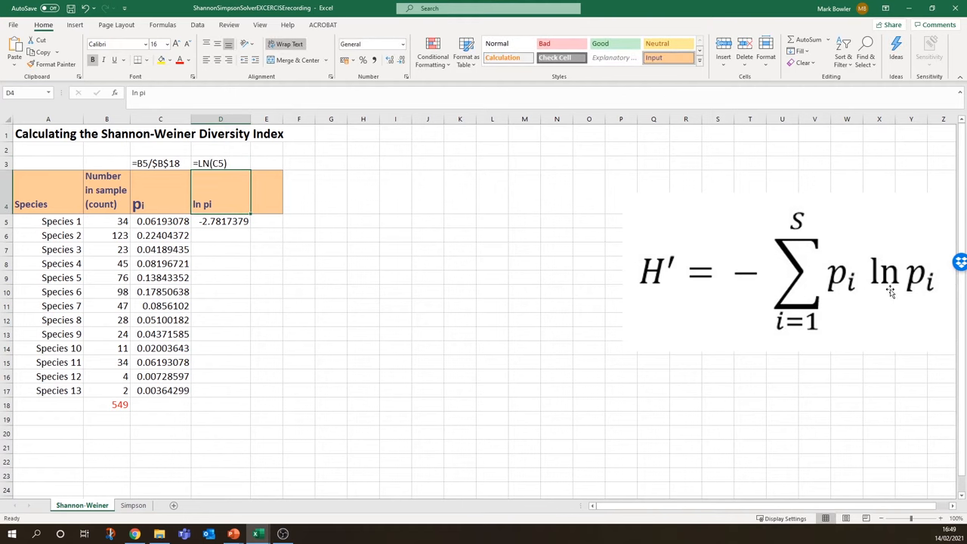
{"action": "mouse_move", "coordinate": [919, 268]}
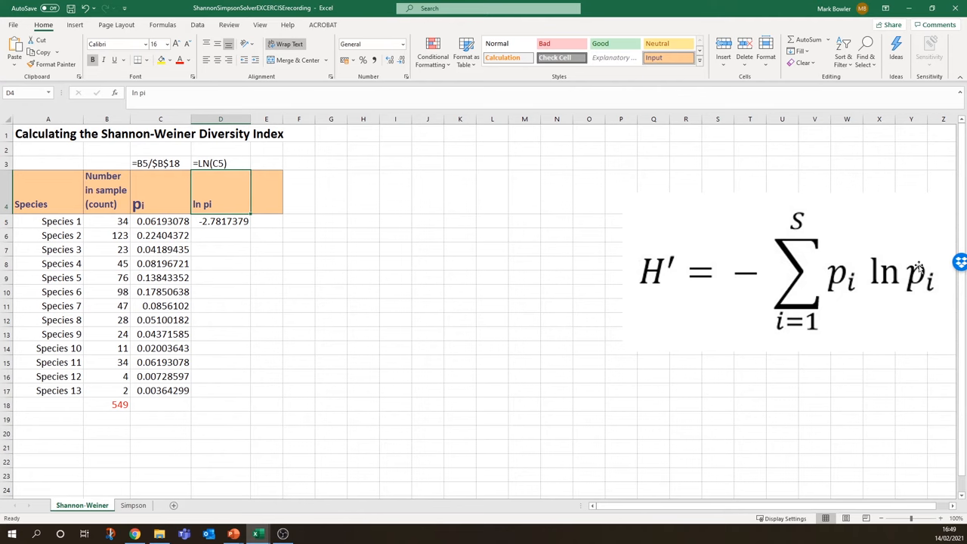
{"action": "mouse_move", "coordinate": [839, 294]}
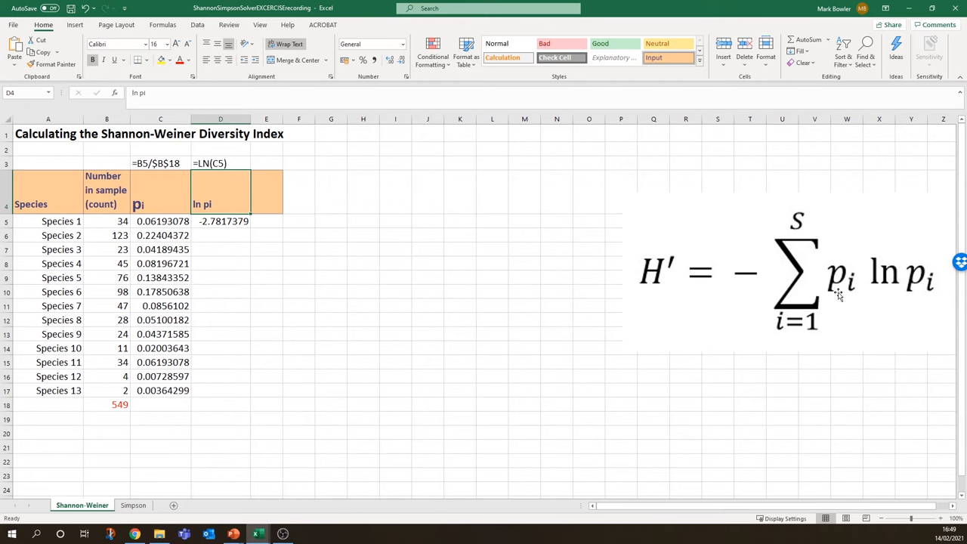
{"action": "mouse_move", "coordinate": [910, 264]}
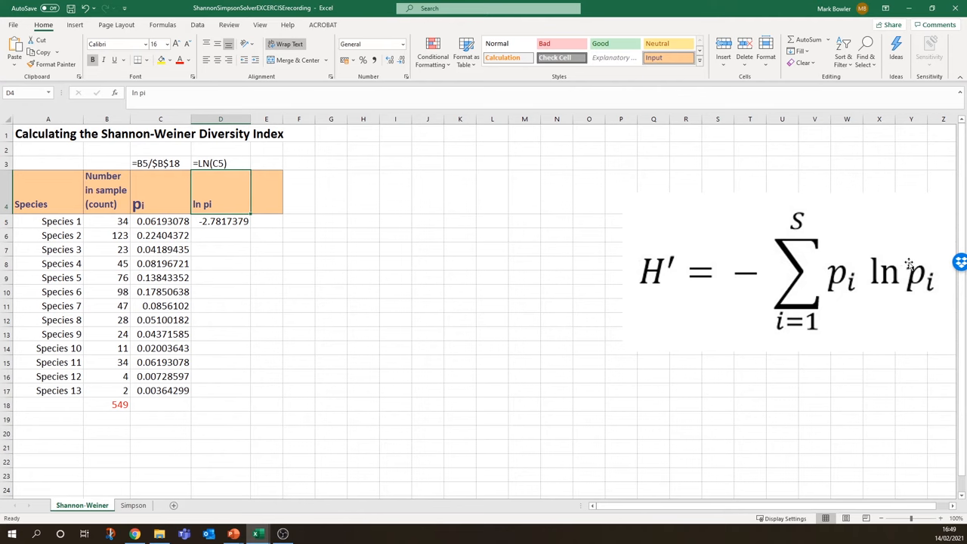
{"action": "mouse_move", "coordinate": [837, 270]}
{"action": "type", "text": "="}
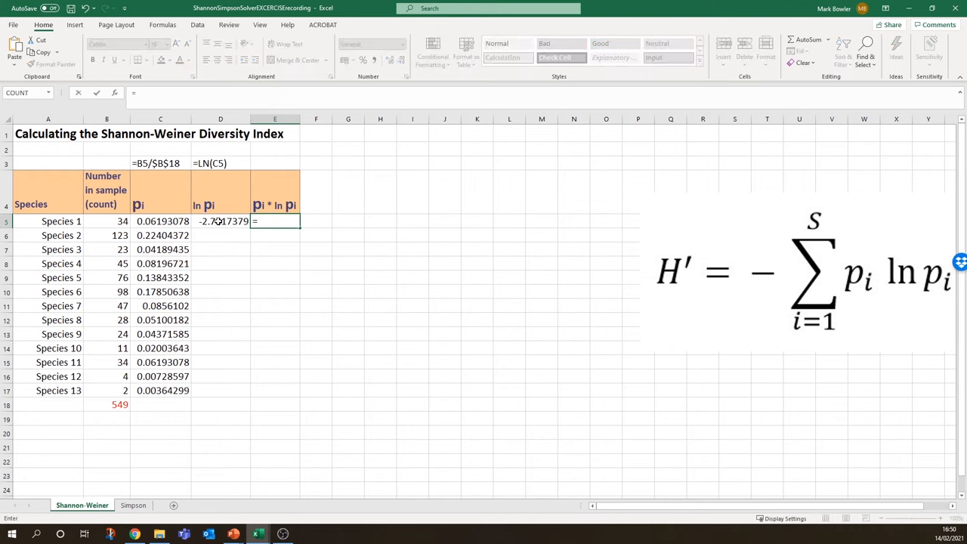
Step: Multiply Species 1's pi by its ln pi in the new pi * ln pi column
{"action": "left_click", "coordinate": [221, 221]}
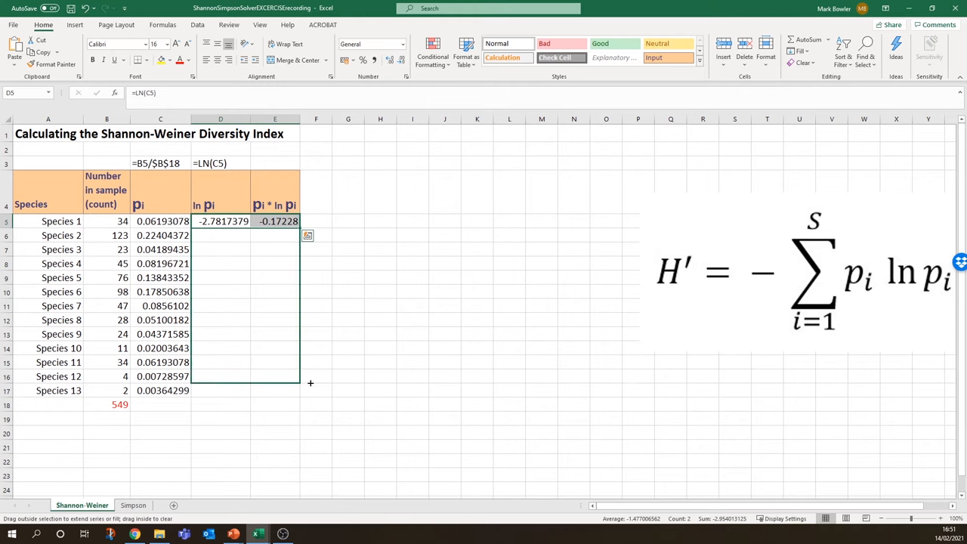
{"action": "mouse_move", "coordinate": [310, 391]}
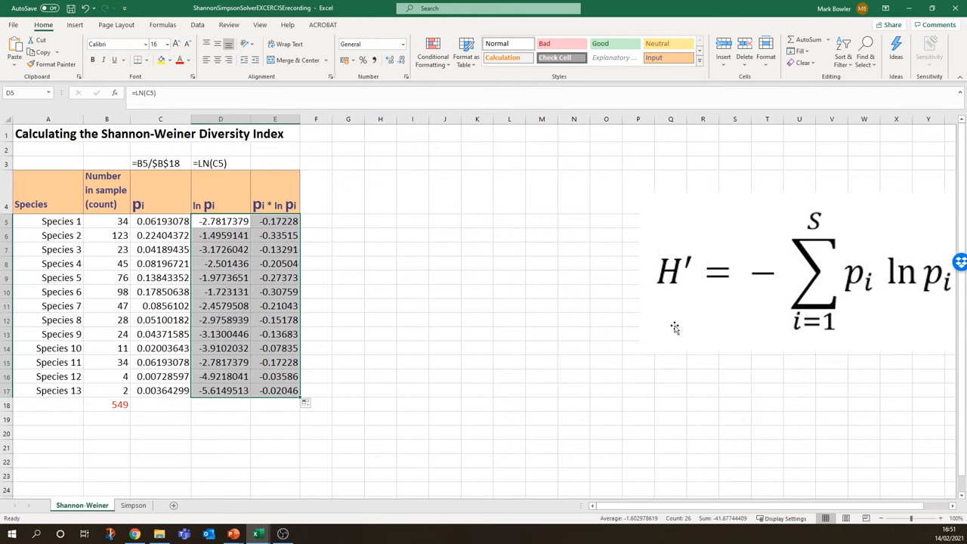
{"action": "mouse_move", "coordinate": [828, 242]}
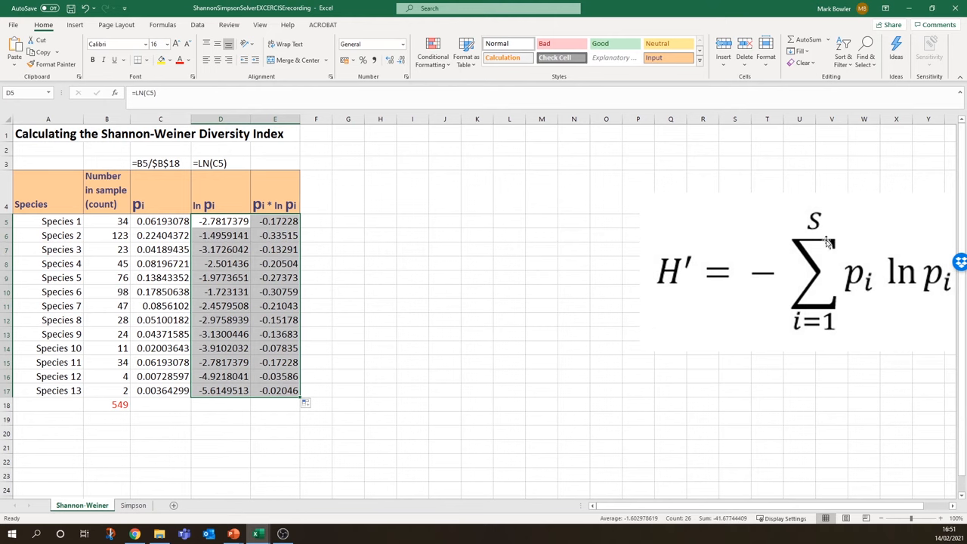
{"action": "mouse_move", "coordinate": [4, 514]}
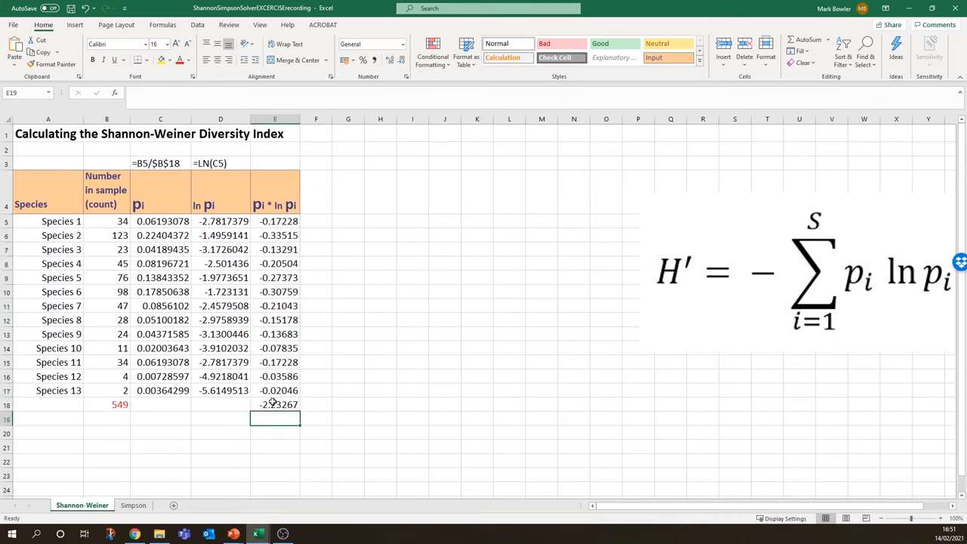
Step: Check E18's =SUM(E5:E17) formula totalling the products to -2.23267
{"action": "left_click", "coordinate": [275, 404]}
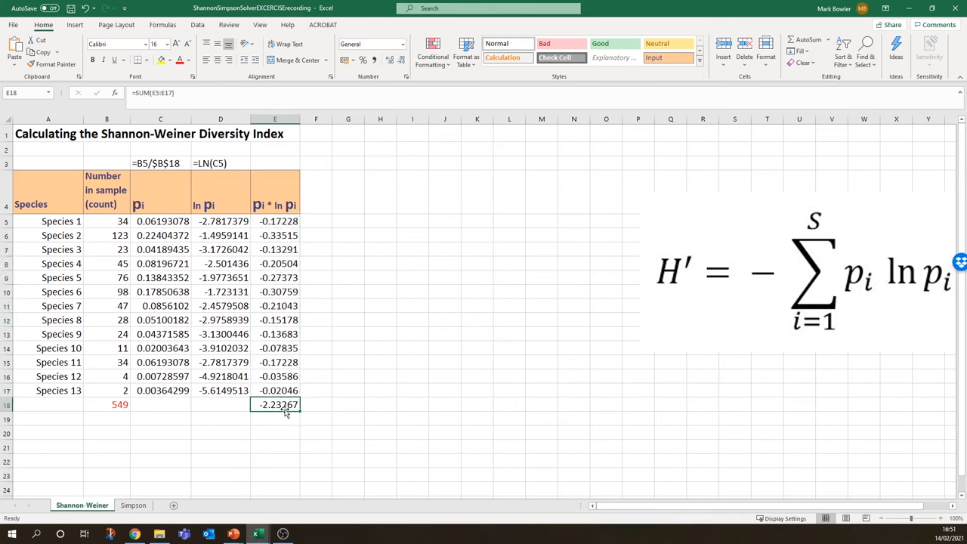
{"action": "mouse_move", "coordinate": [263, 410]}
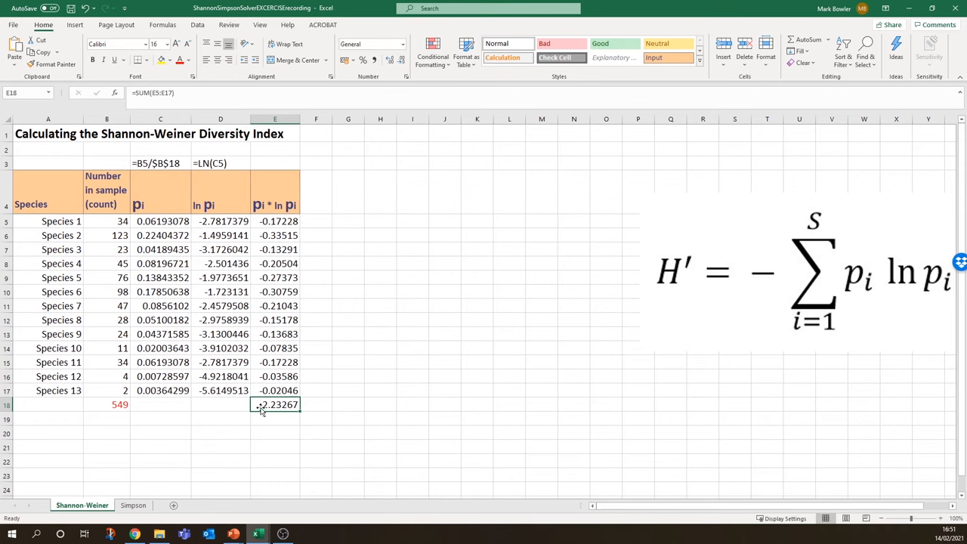
{"action": "mouse_move", "coordinate": [264, 407]}
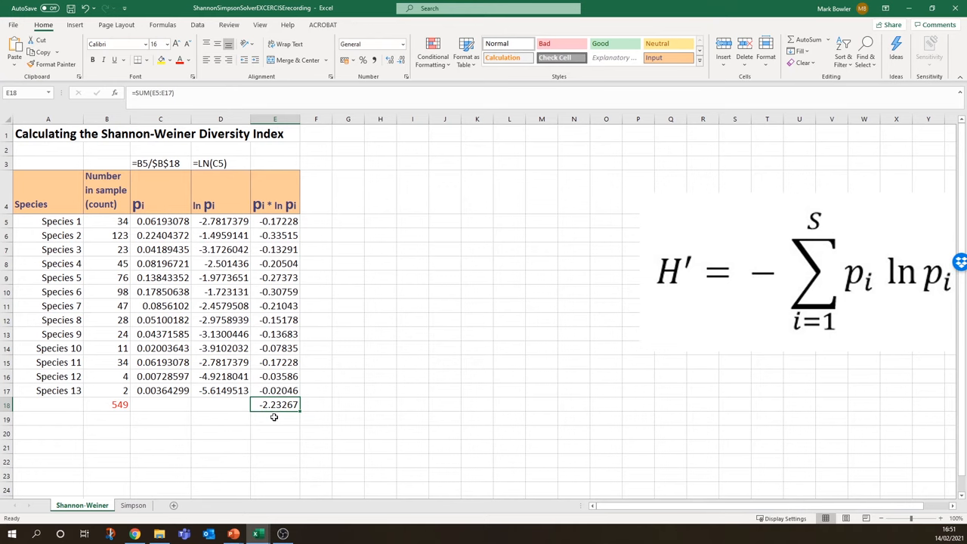
{"action": "mouse_move", "coordinate": [228, 400]}
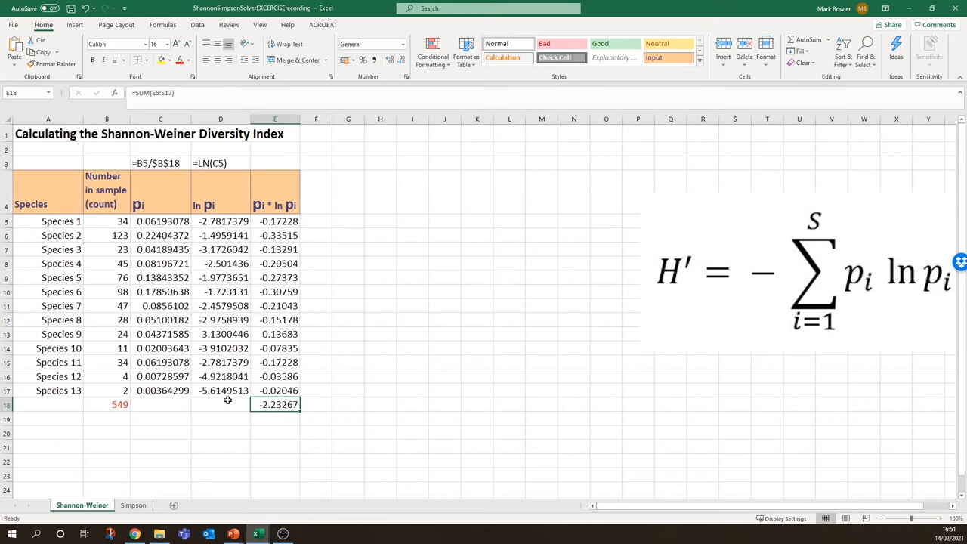
{"action": "mouse_move", "coordinate": [775, 273]}
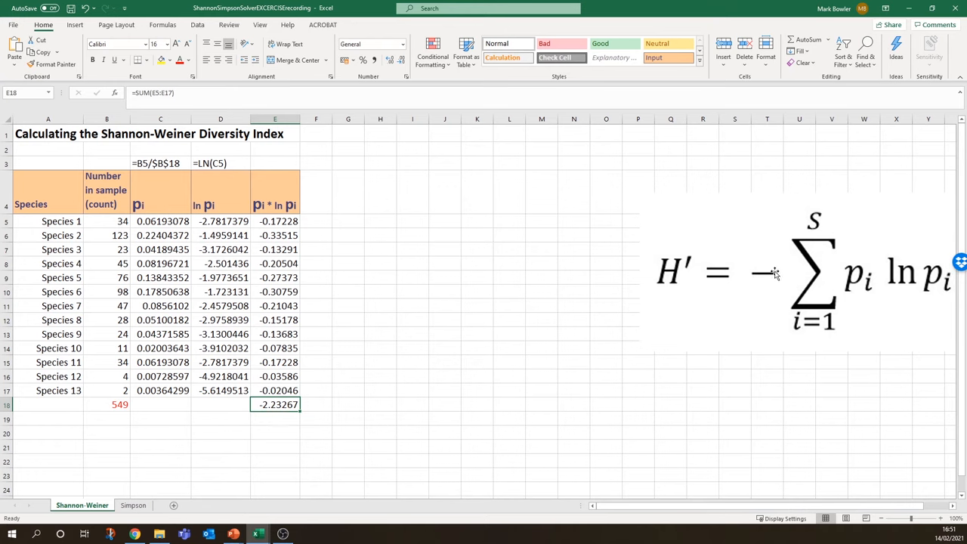
{"action": "mouse_move", "coordinate": [754, 276]}
{"action": "type", "text": "="}
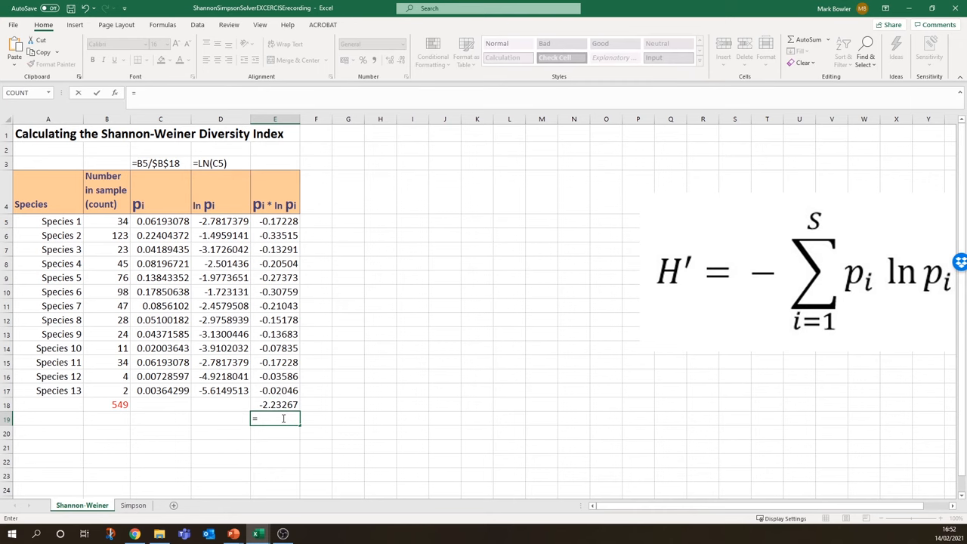
Step: Enter H′ as =-1*E18 in E19, giving 2.23267
{"action": "type", "text": "-1"}
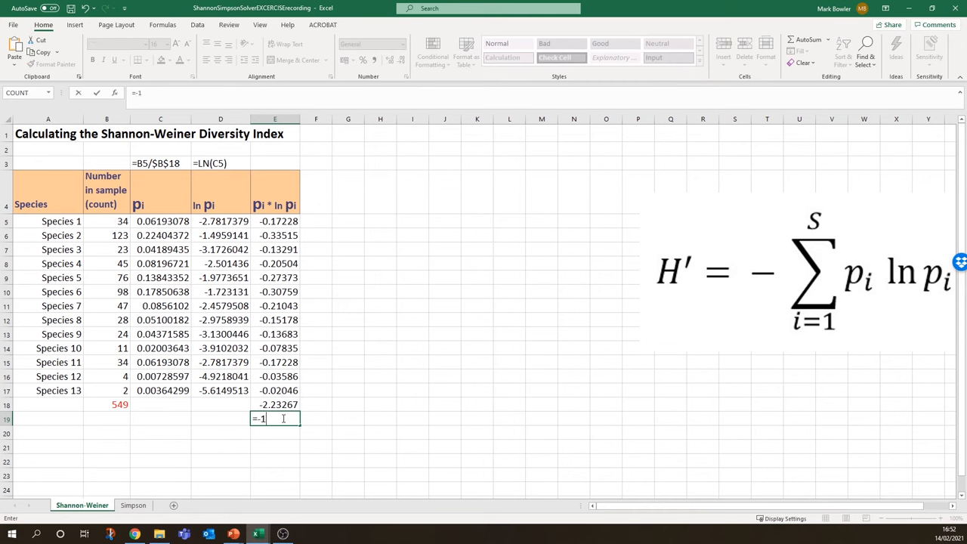
{"action": "type", "text": "*"}
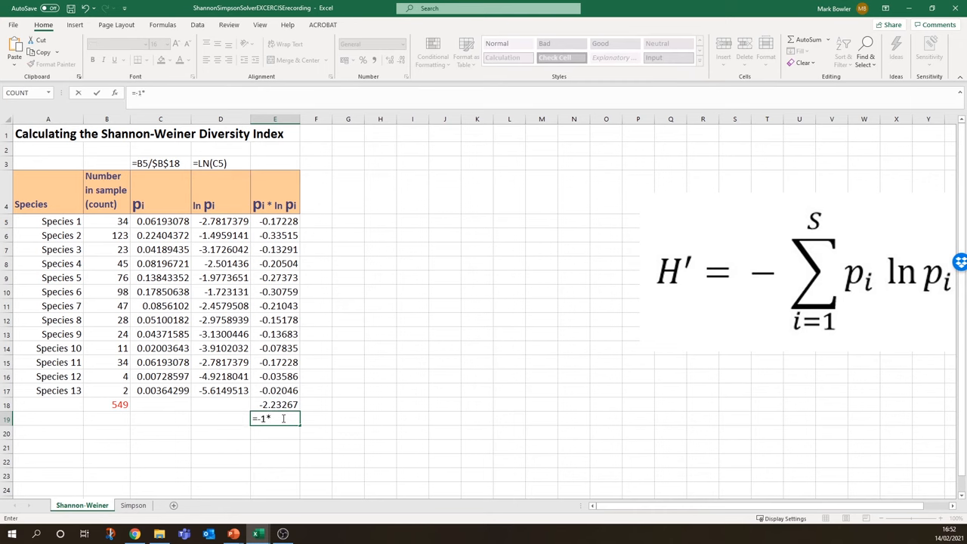
{"action": "left_click", "coordinate": [276, 404]}
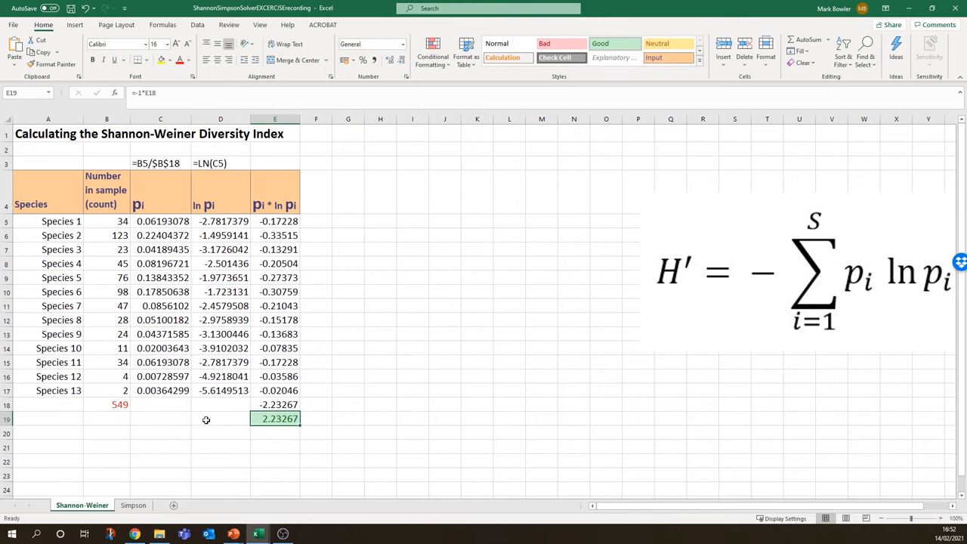
Step: Label it H'= and total the proportions in C18 to 1
{"action": "type", "text": "H"}
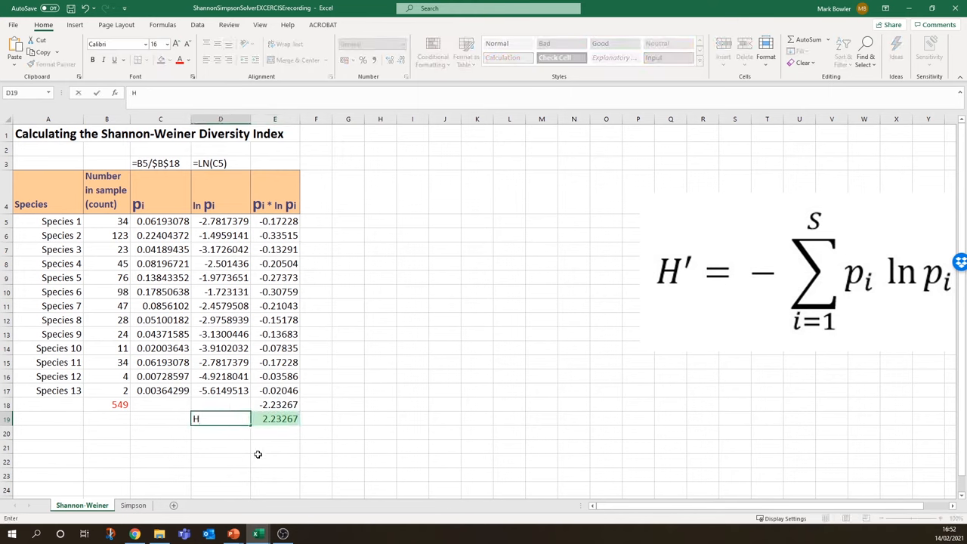
{"action": "type", "text": "'="}
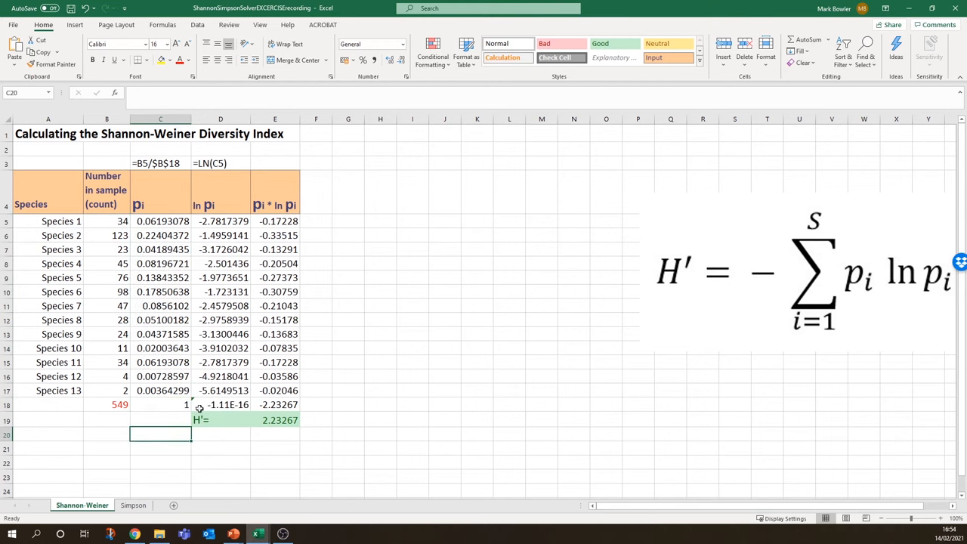
{"action": "left_click", "coordinate": [220, 404]}
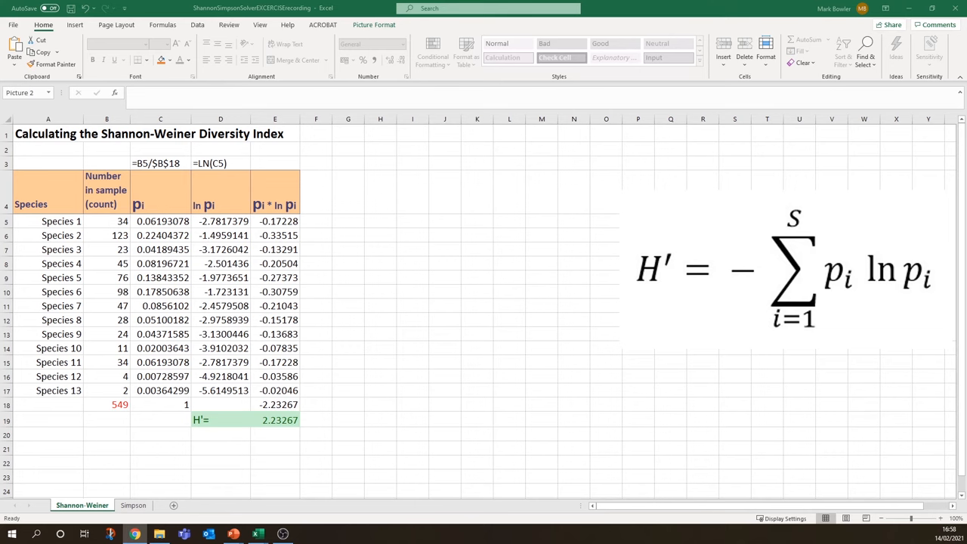
{"action": "left_click", "coordinate": [221, 434]}
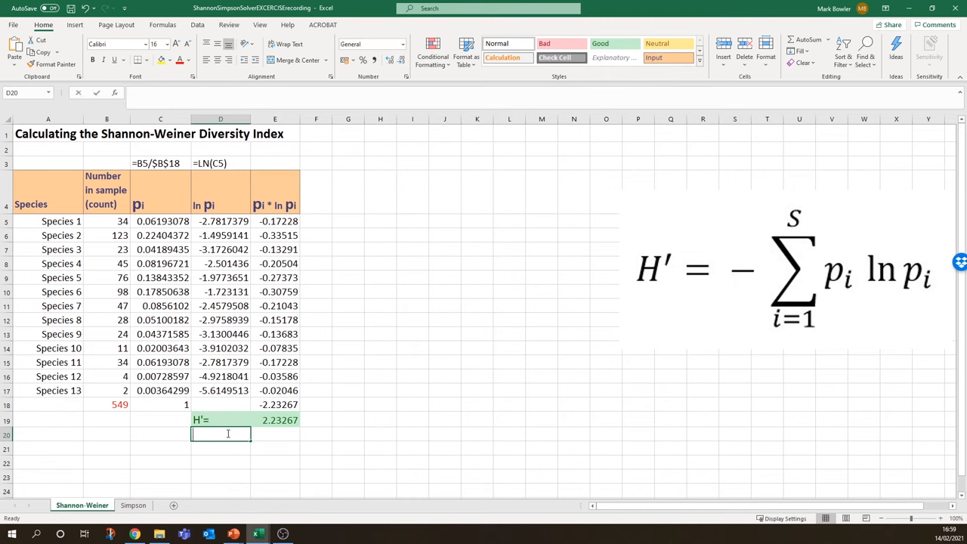
Step: Label 'Effective' species number and compute =EXP(H′), giving 9.32473
{"action": "type", "text": "Effective number of species (ENS) ="}
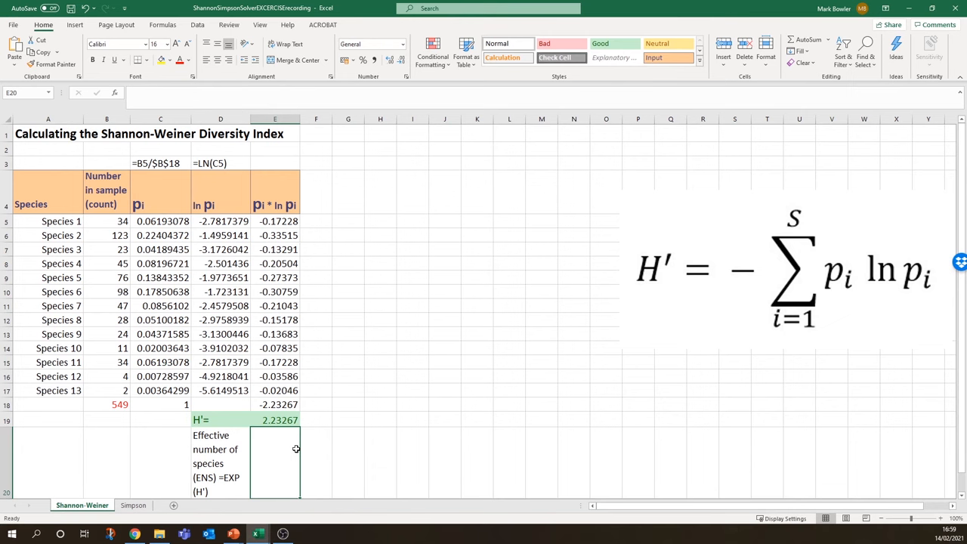
{"action": "type", "text": "E"}
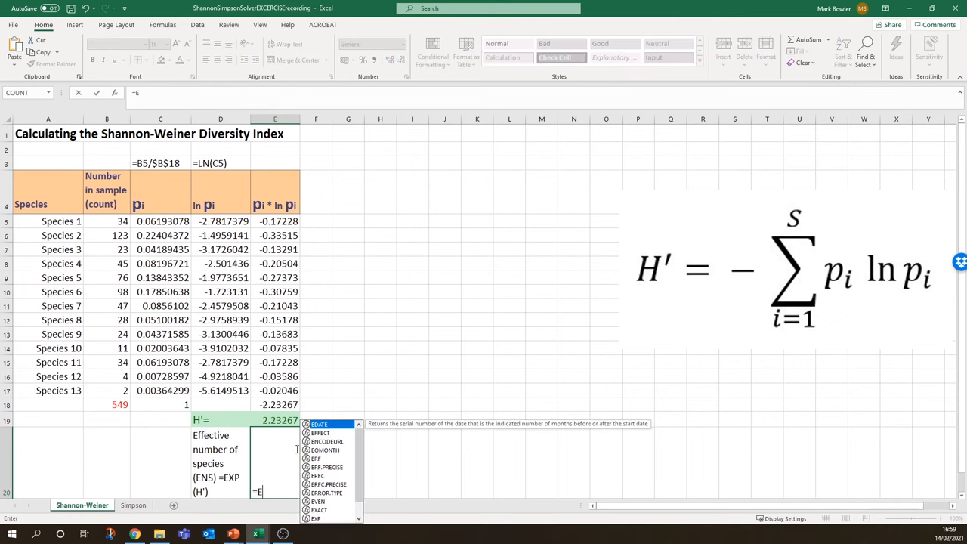
{"action": "type", "text": "XP("}
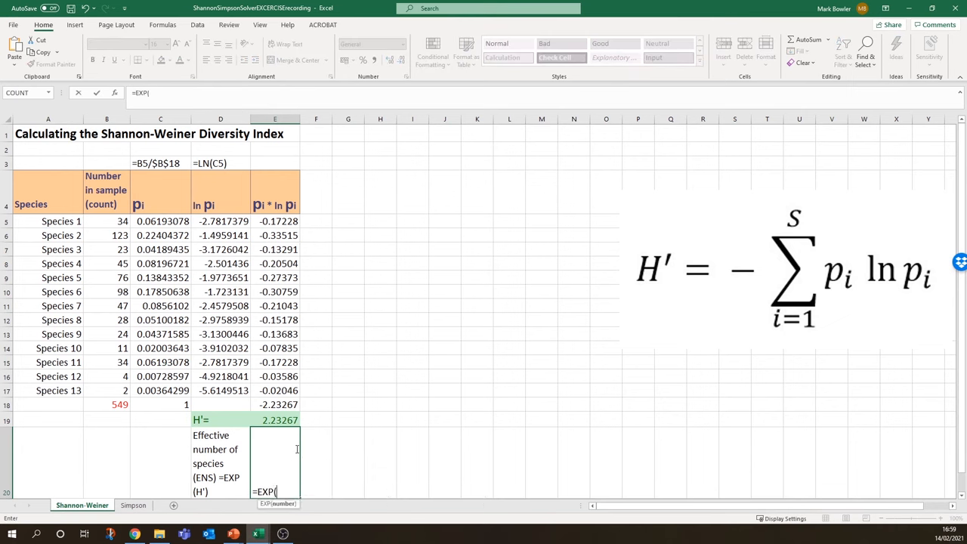
{"action": "left_click", "coordinate": [275, 420]}
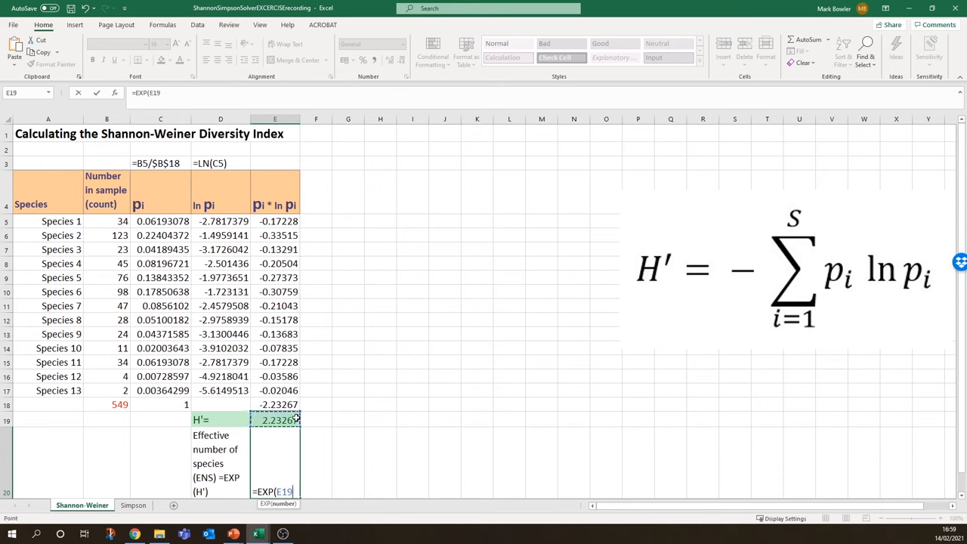
{"action": "type", "text": ")"}
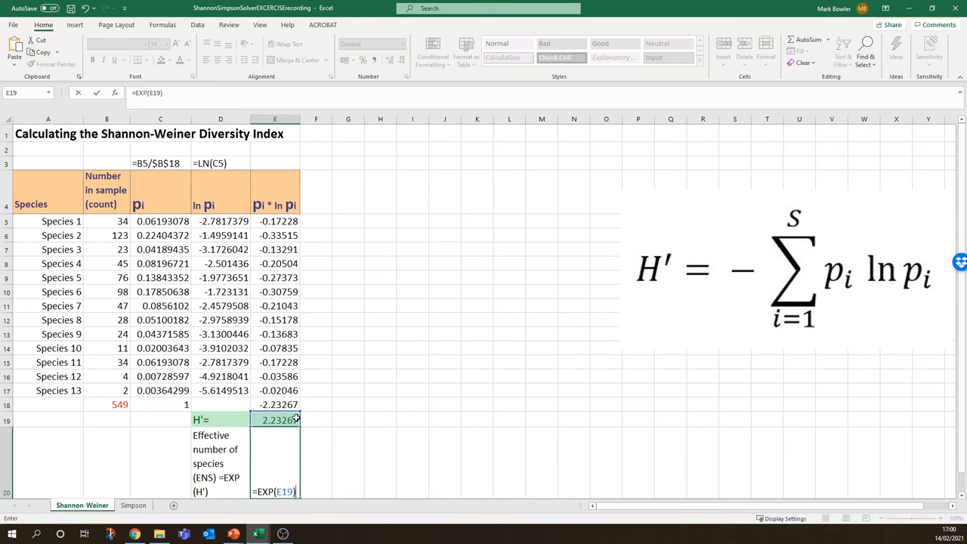
{"action": "key", "text": "enter"}
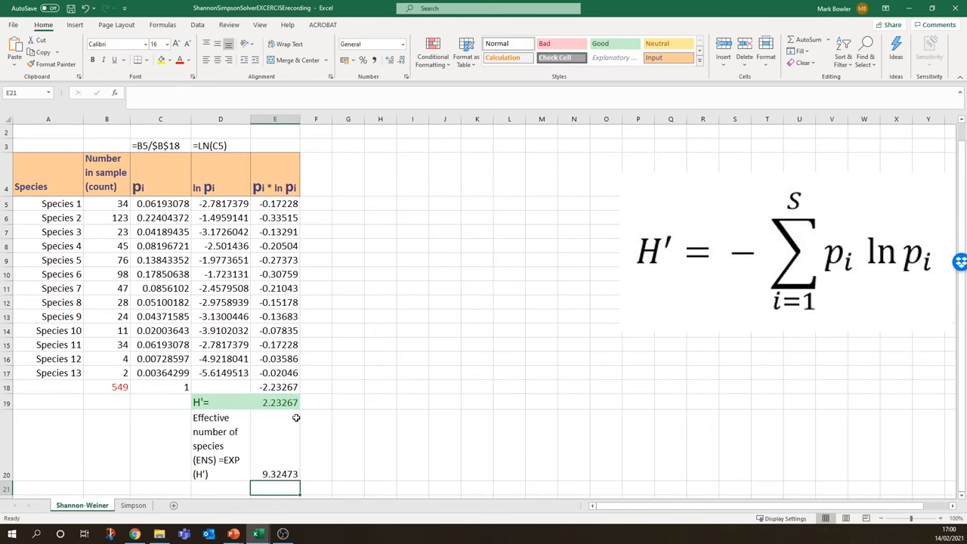
{"action": "mouse_move", "coordinate": [194, 392]}
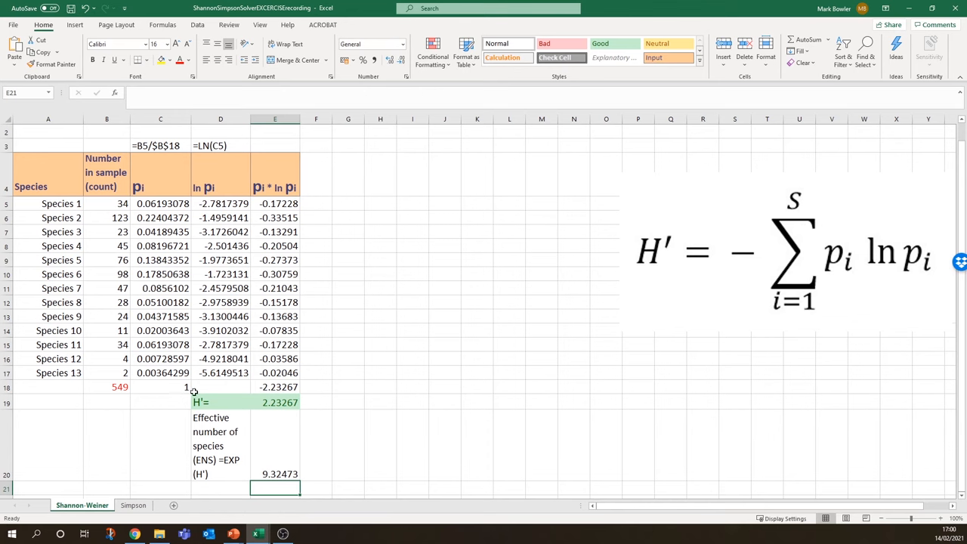
{"action": "mouse_move", "coordinate": [46, 204]}
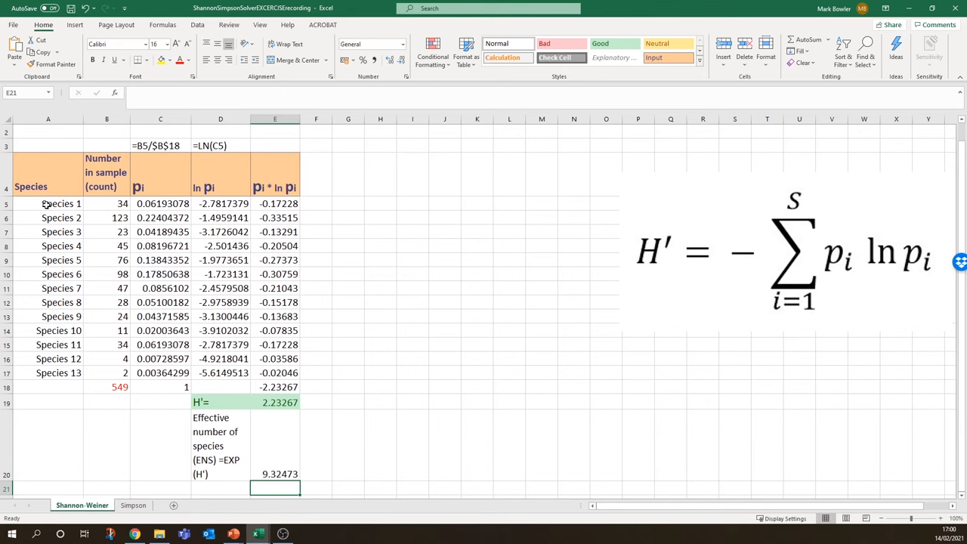
{"action": "mouse_move", "coordinate": [49, 377]}
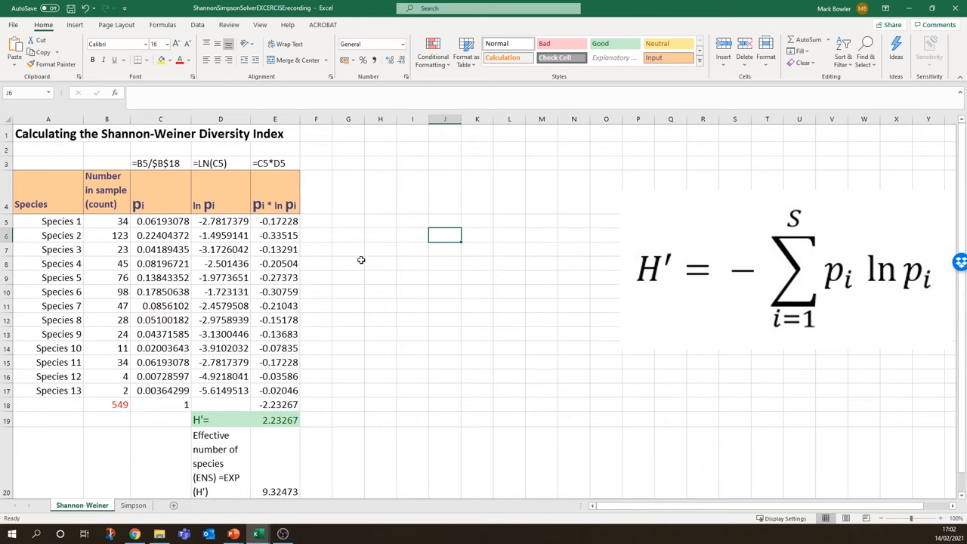
{"action": "mouse_move", "coordinate": [185, 185]}
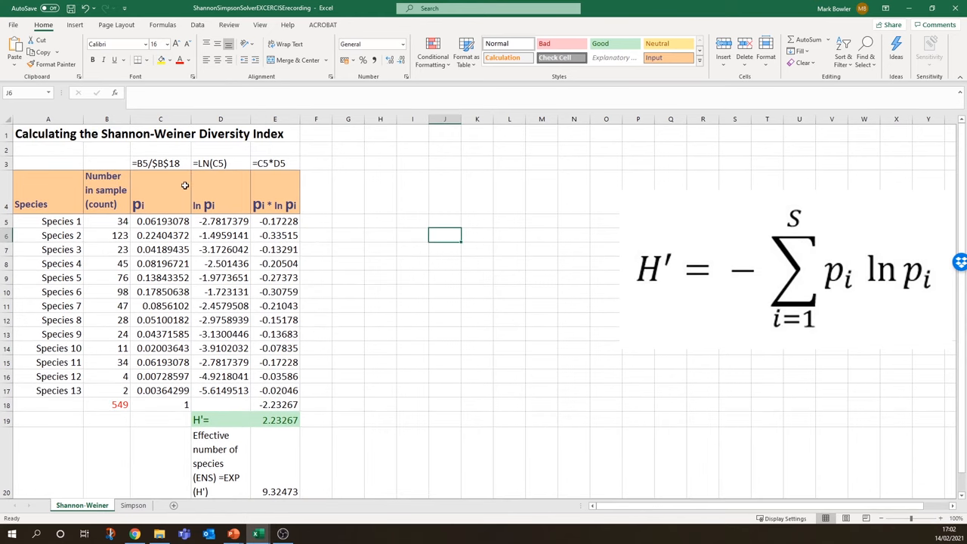
{"action": "mouse_move", "coordinate": [266, 491]}
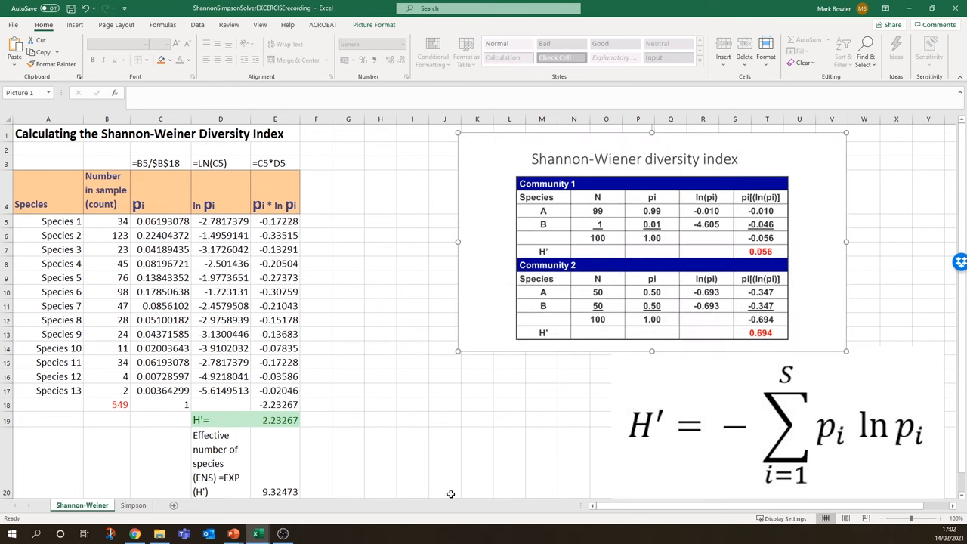
{"action": "mouse_move", "coordinate": [555, 217]}
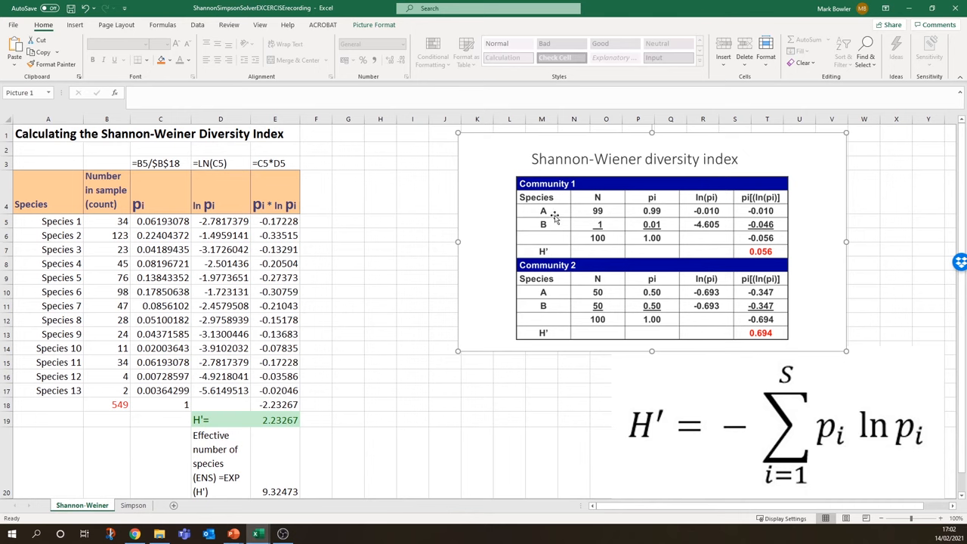
{"action": "mouse_move", "coordinate": [5, 394]}
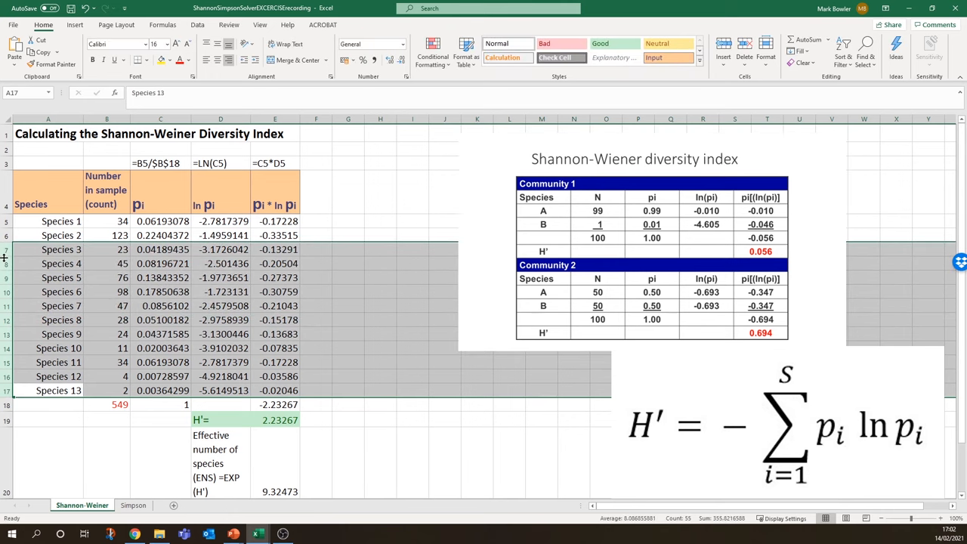
Step: Delete species rows 7–17, move the formula picture, and enter counts 50 and 50
{"action": "right_click", "coordinate": [6, 249]}
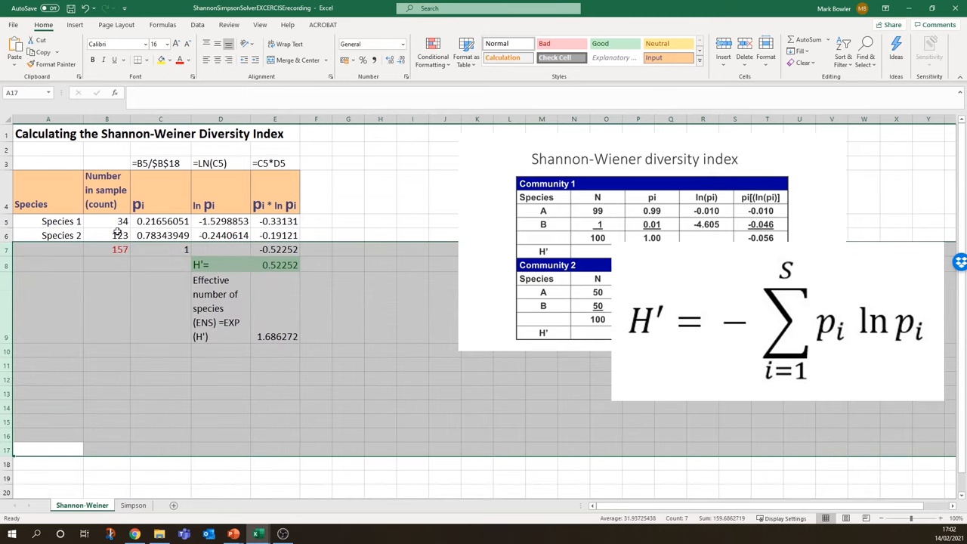
{"action": "left_click", "coordinate": [779, 325]}
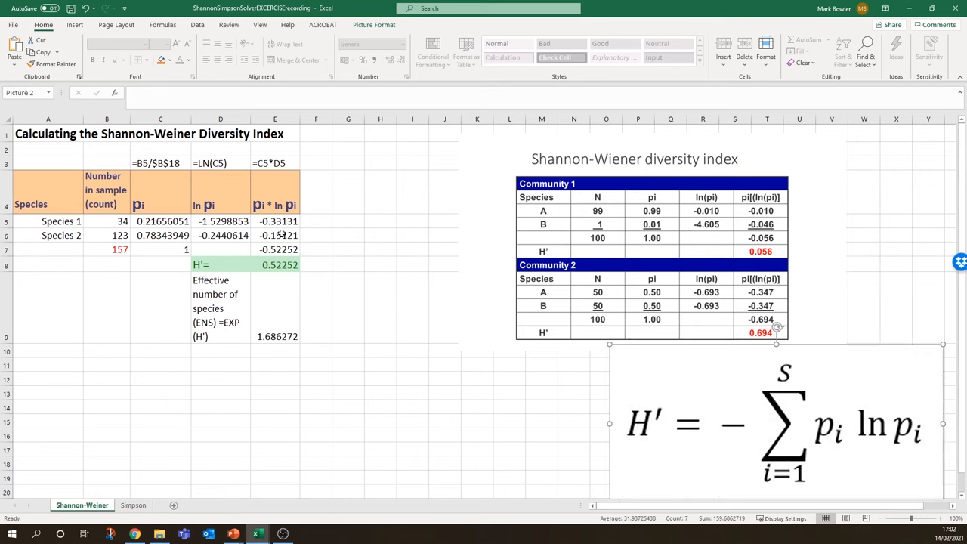
{"action": "mouse_move", "coordinate": [597, 223]}
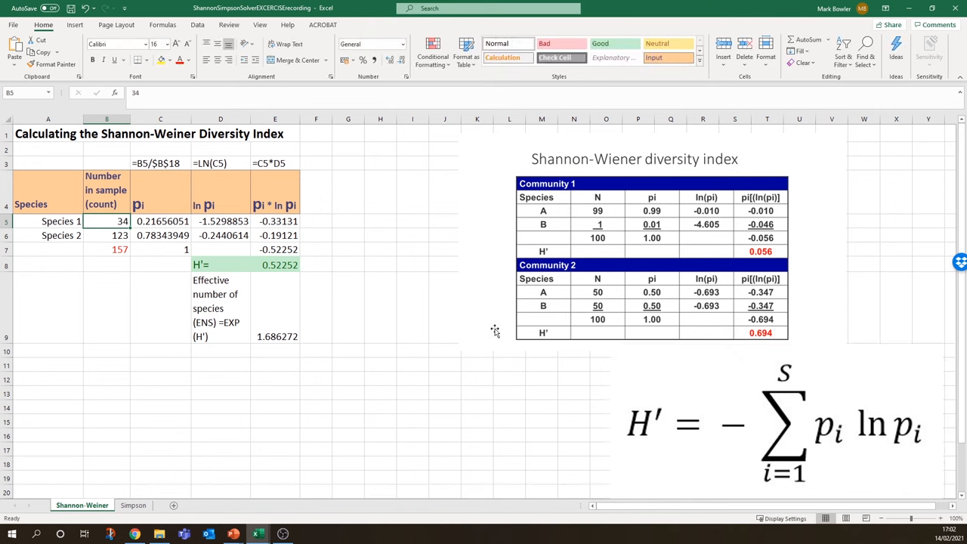
{"action": "type", "text": "99"}
{"action": "left_click", "coordinate": [107, 235]}
{"action": "type", "text": "1"}
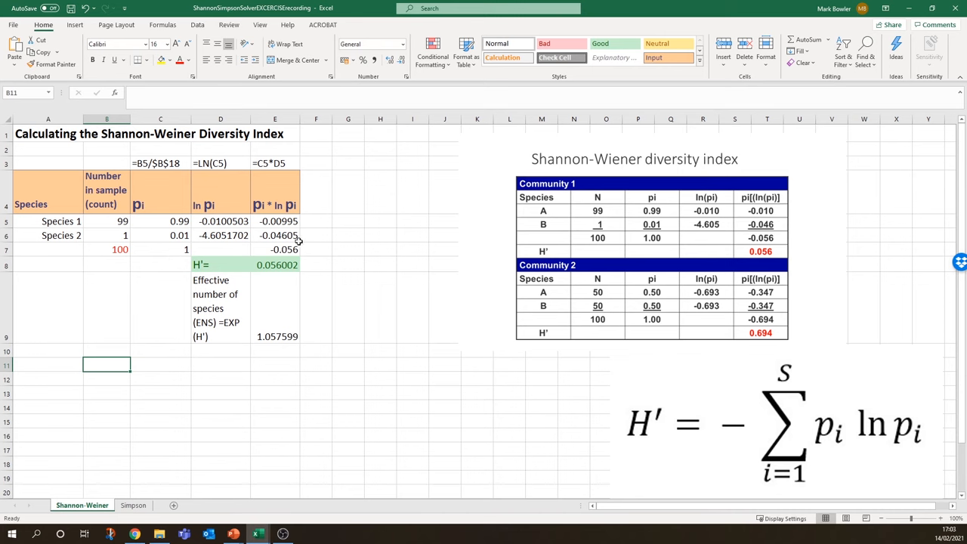
{"action": "mouse_move", "coordinate": [285, 367]}
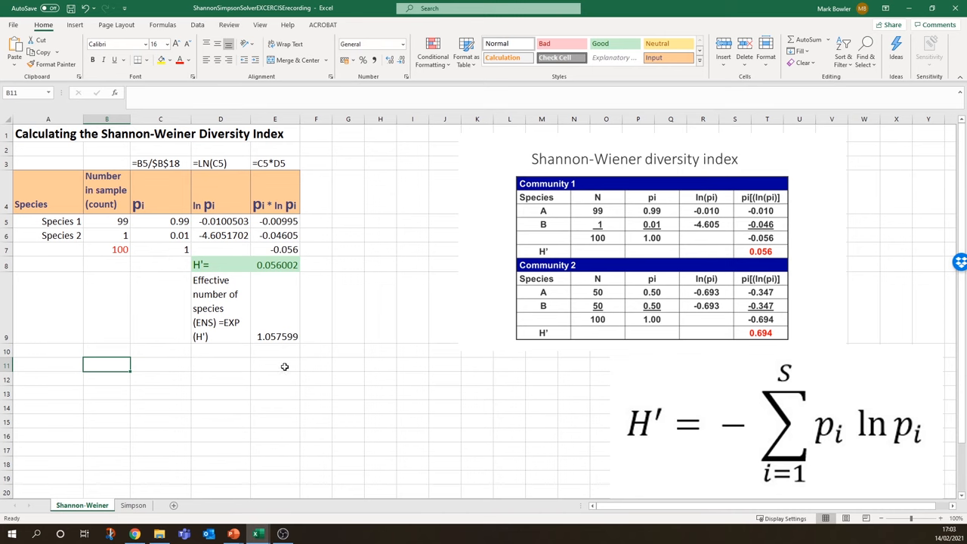
{"action": "mouse_move", "coordinate": [285, 345]}
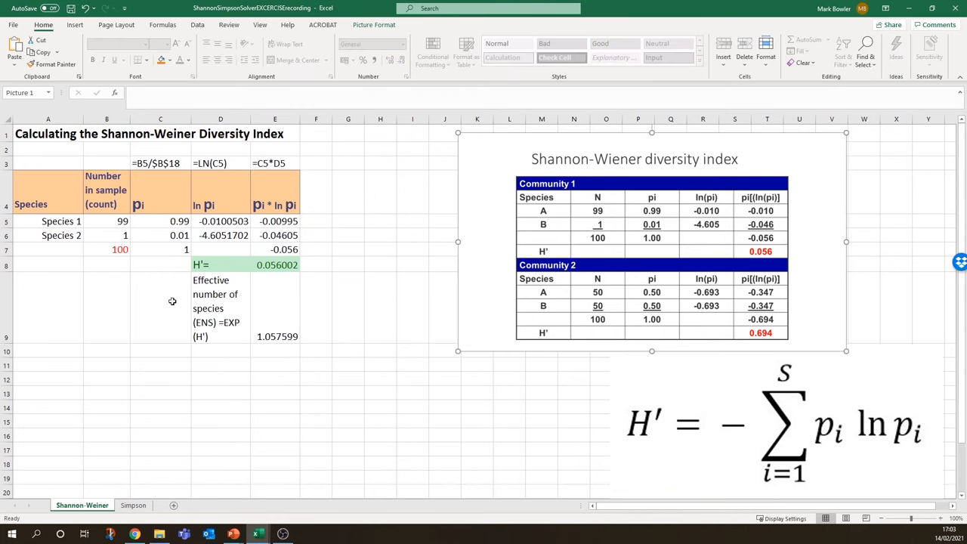
{"action": "mouse_move", "coordinate": [198, 276]}
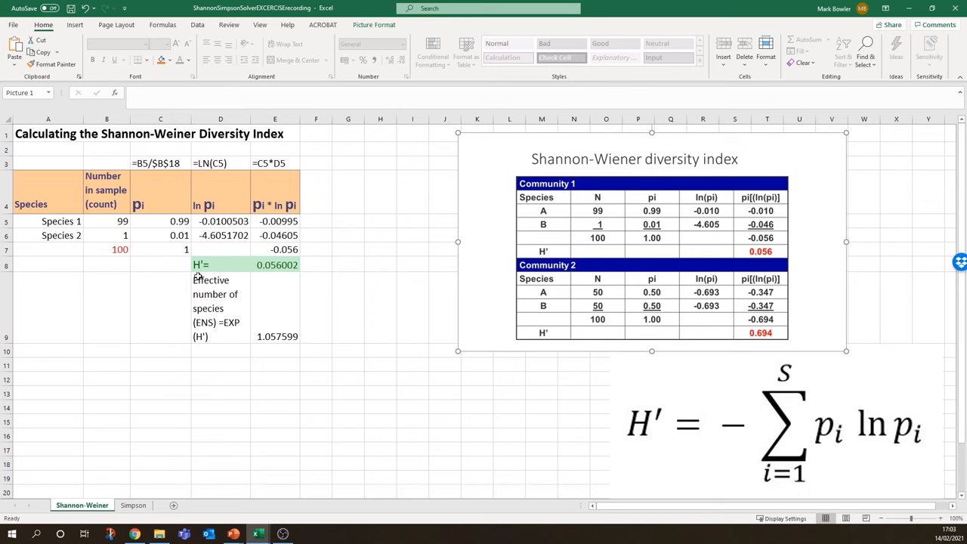
{"action": "type", "text": "50"}
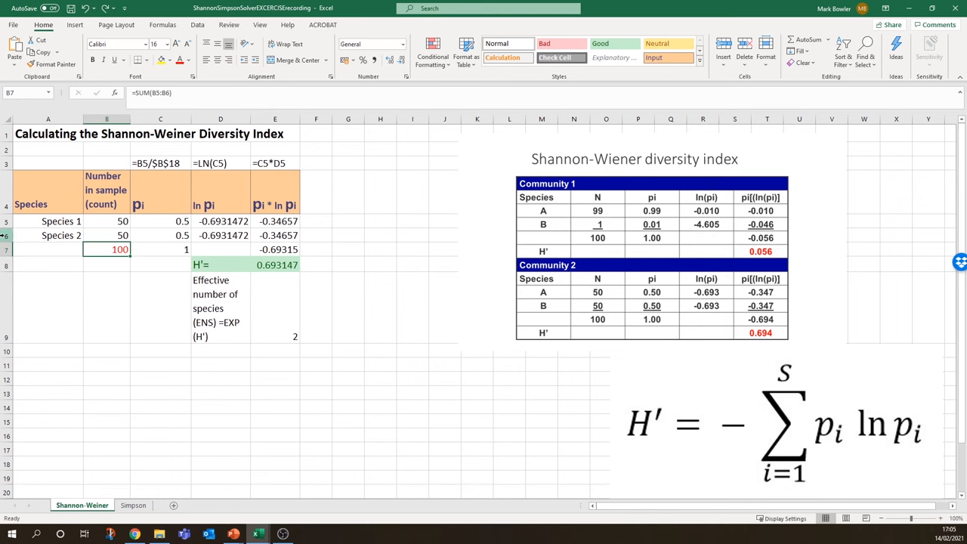
Step: Insert five rows below Species 1 and begin entering species numbers and counts (6, 24, 5)
{"action": "right_click", "coordinate": [48, 235]}
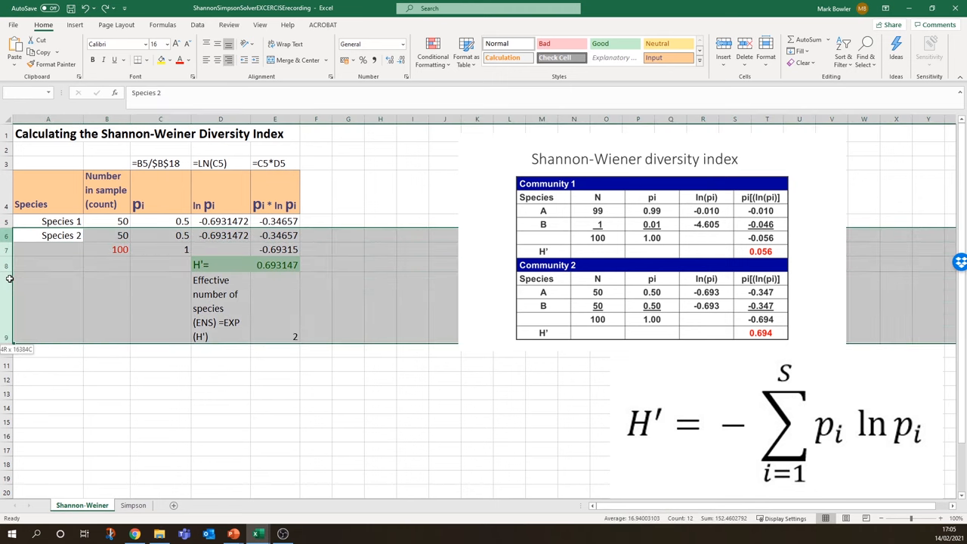
{"action": "mouse_move", "coordinate": [12, 285]}
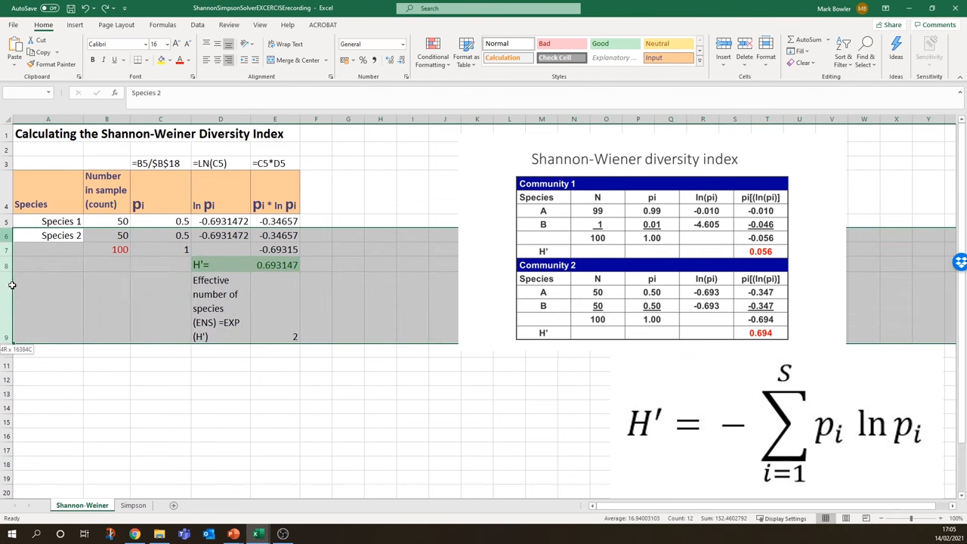
{"action": "left_click", "coordinate": [48, 235]}
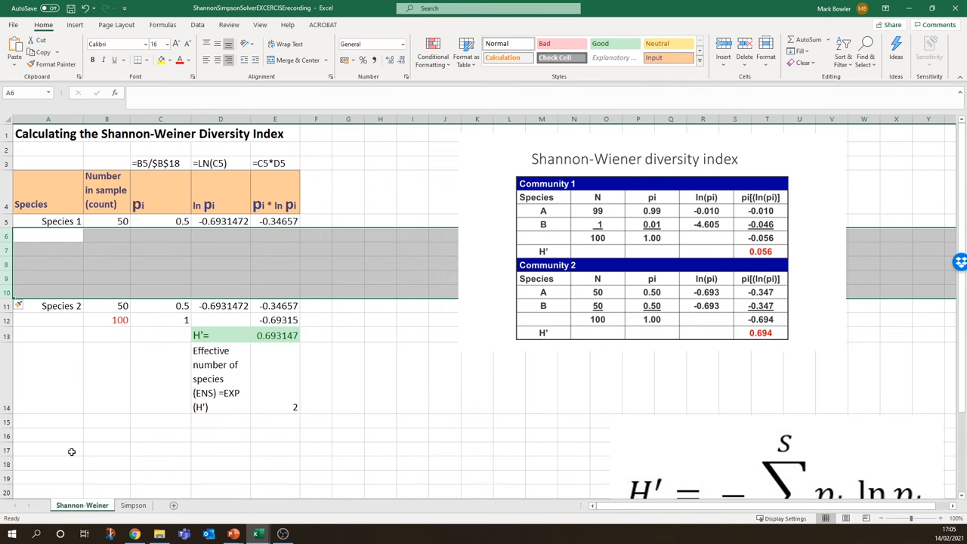
{"action": "left_click", "coordinate": [48, 250]}
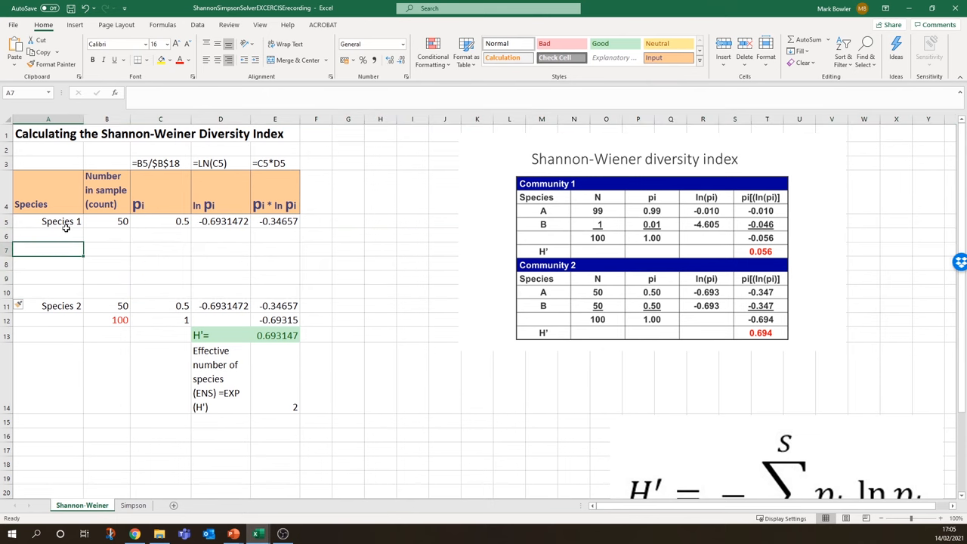
{"action": "left_click", "coordinate": [48, 236]}
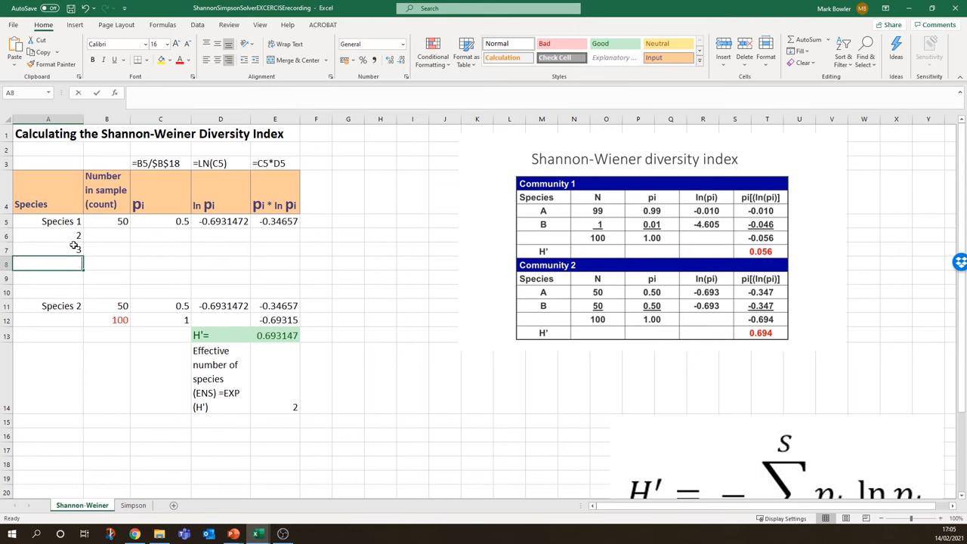
{"action": "type", "text": "6"}
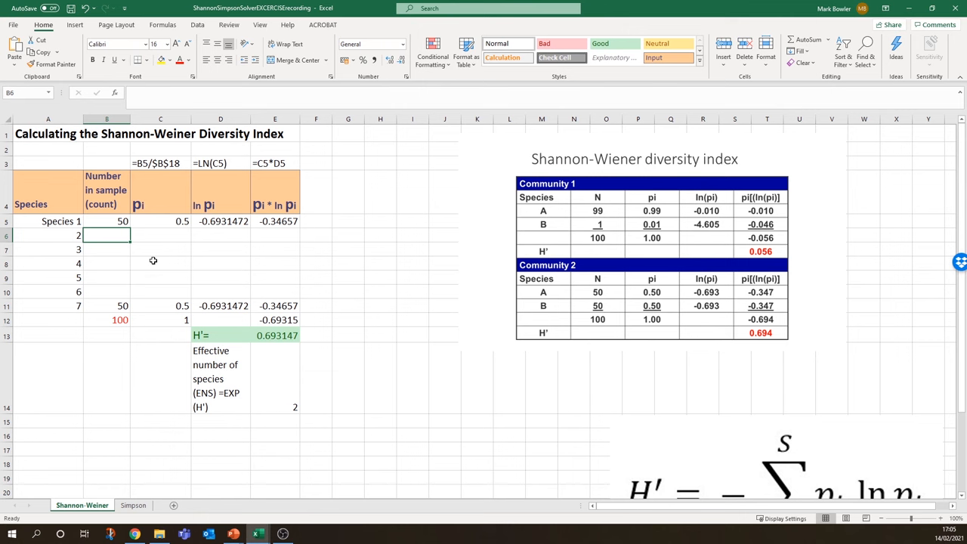
{"action": "type", "text": "24"}
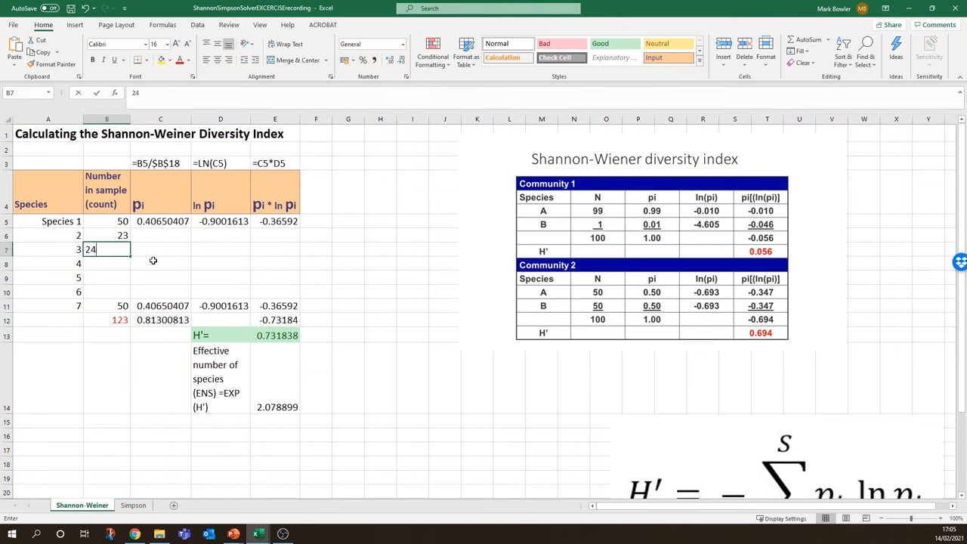
{"action": "type", "text": "54"}
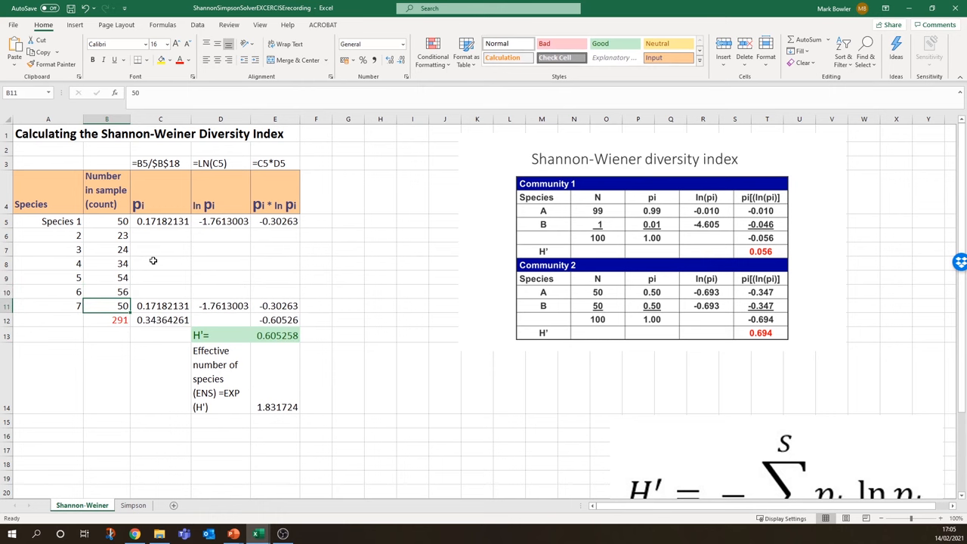
{"action": "mouse_move", "coordinate": [176, 223]}
{"action": "type", "text": "23"}
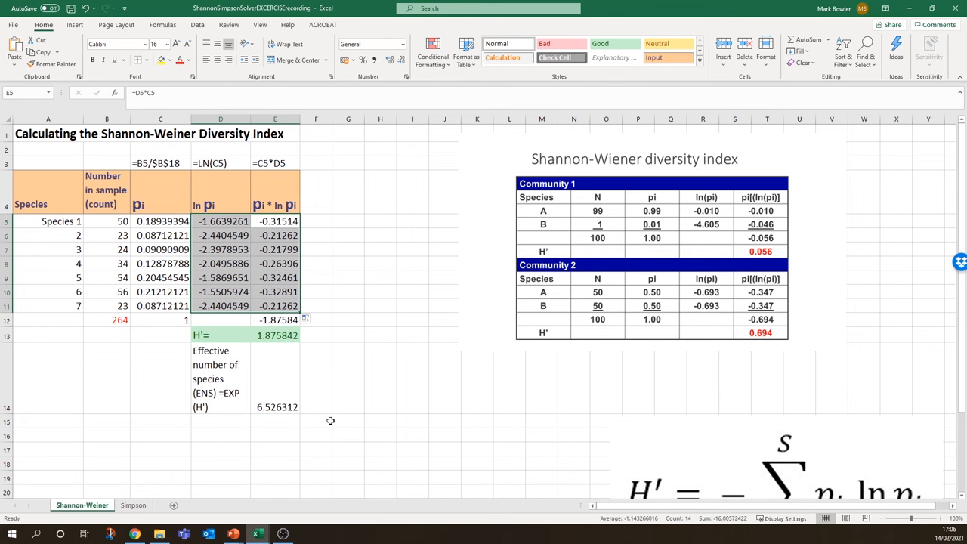
{"action": "left_click", "coordinate": [274, 378]}
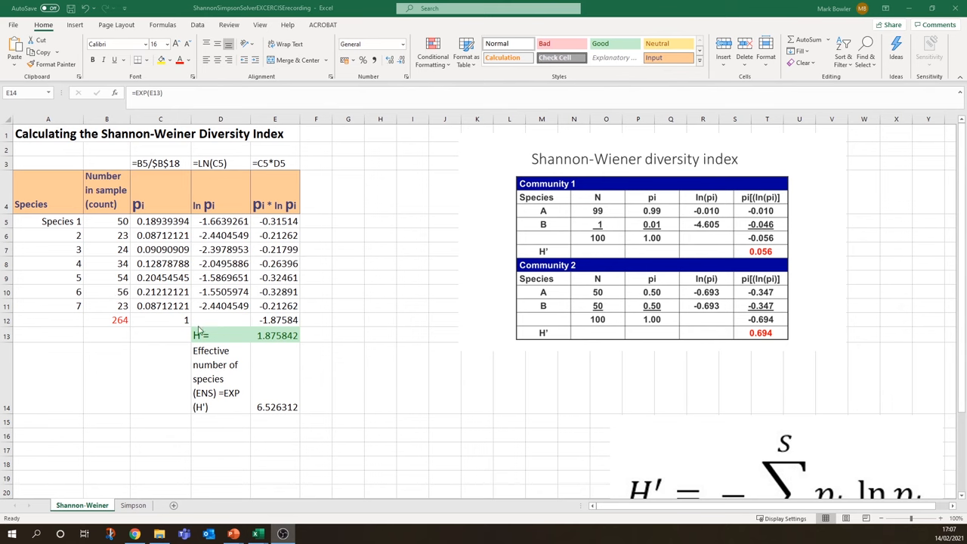
{"action": "mouse_move", "coordinate": [199, 333]}
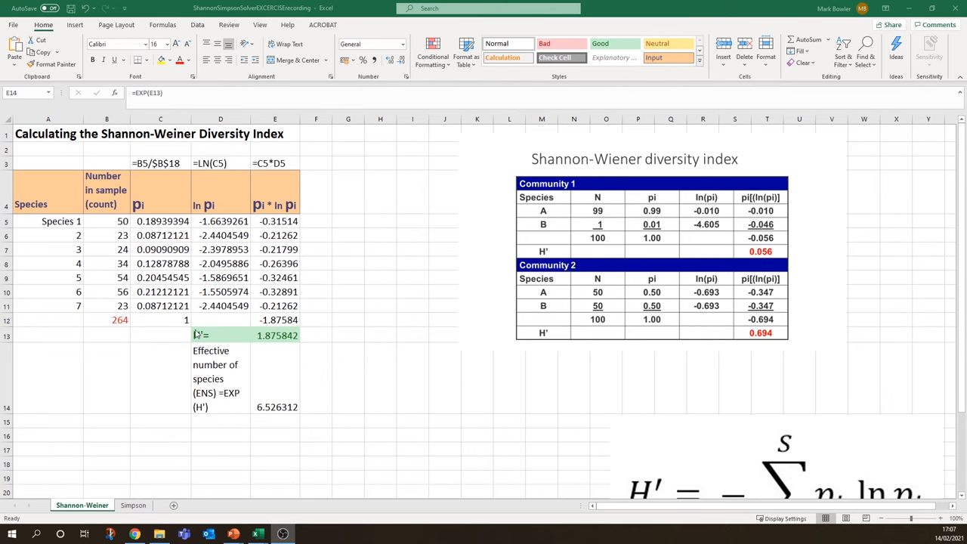